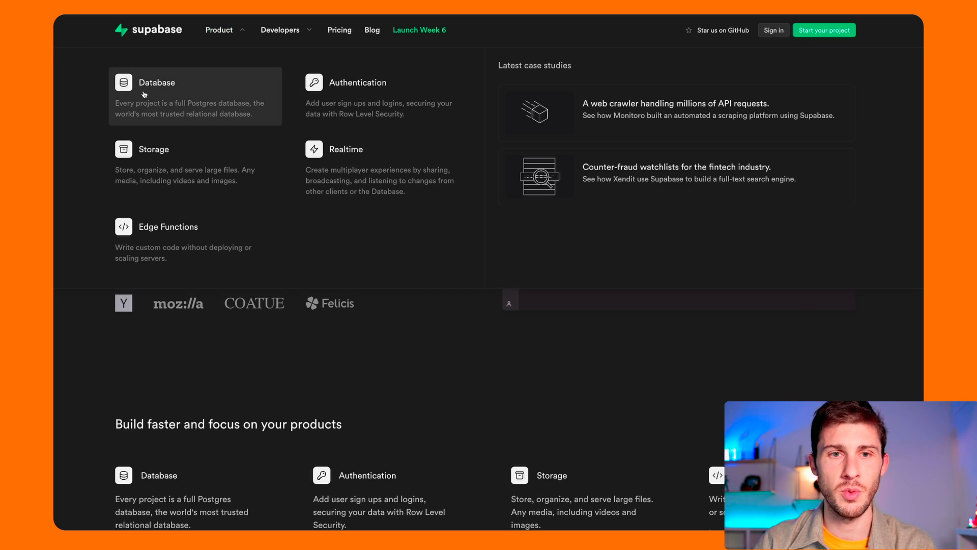
Browse the Database page's PostgreSQL description and switch the dashboard showcase to the SQL editor preview
{"action": "left_click", "coordinate": [157, 82]}
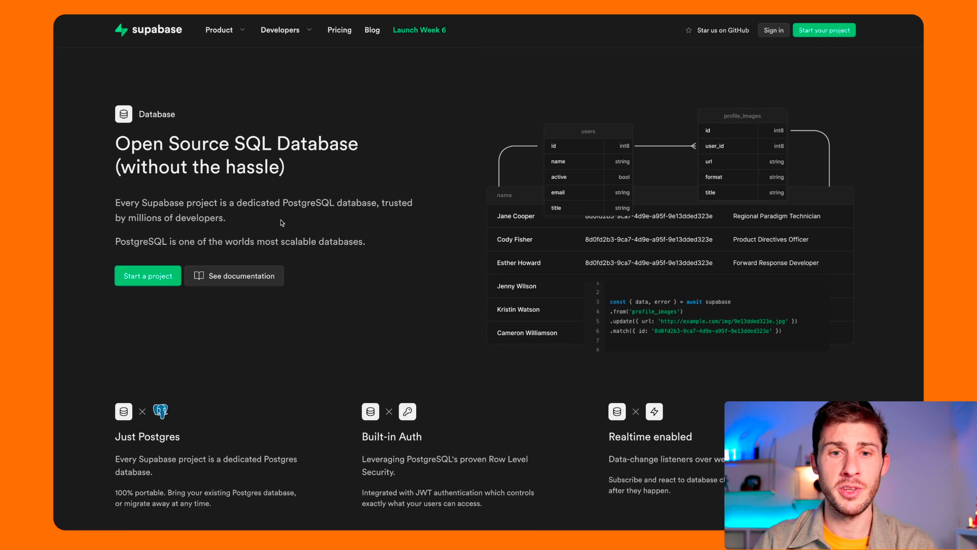
{"action": "mouse_move", "coordinate": [281, 198]}
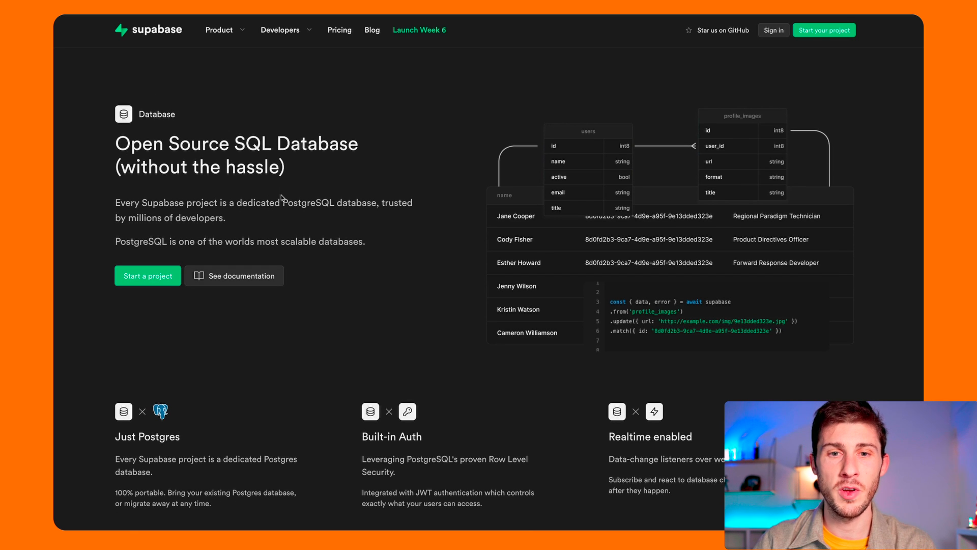
{"action": "double_click", "coordinate": [308, 202]}
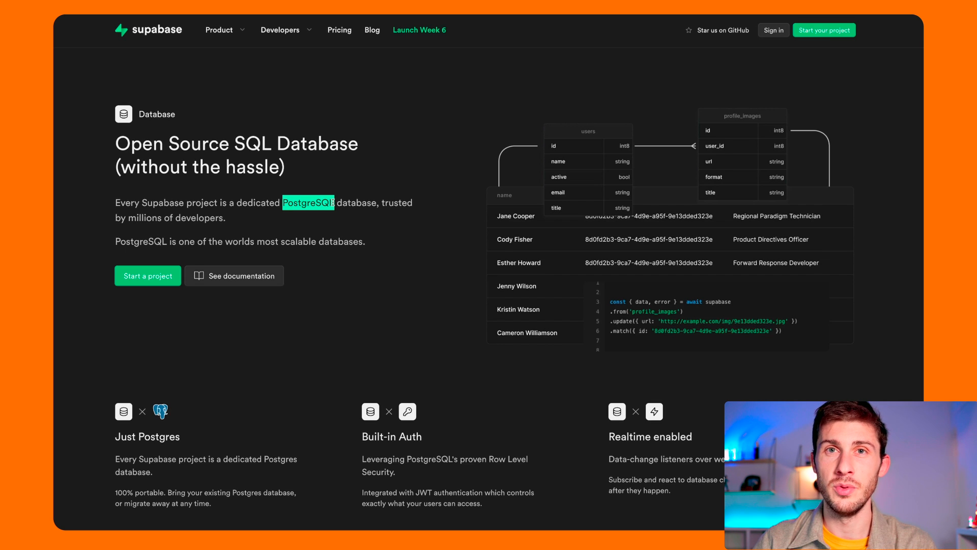
{"action": "scroll", "scroll_direction": "down", "scroll_amount": 3}
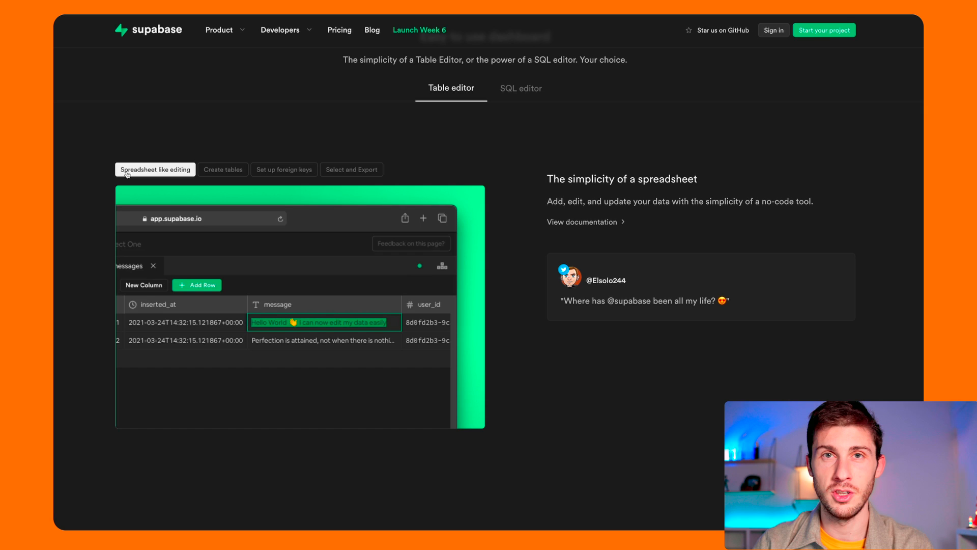
{"action": "left_click", "coordinate": [520, 87]}
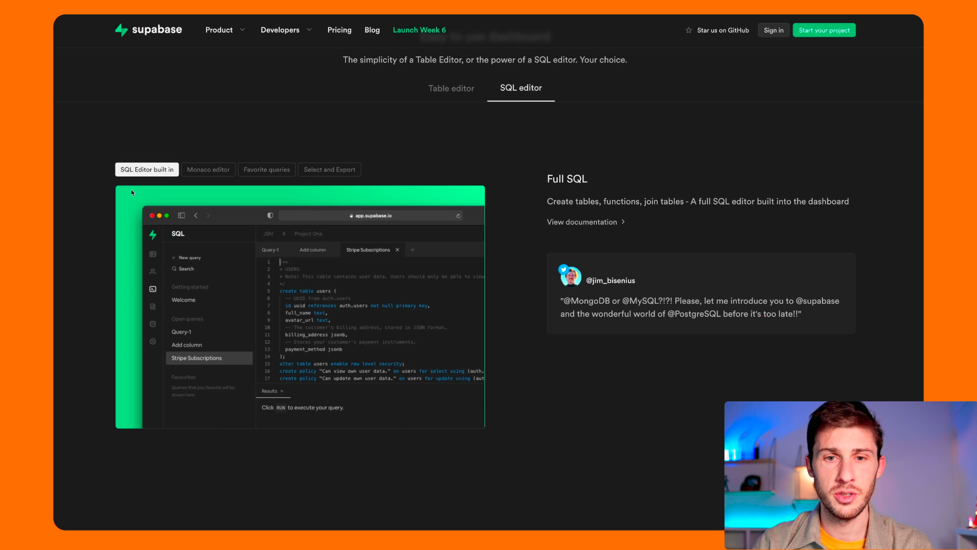
{"action": "mouse_move", "coordinate": [93, 404]}
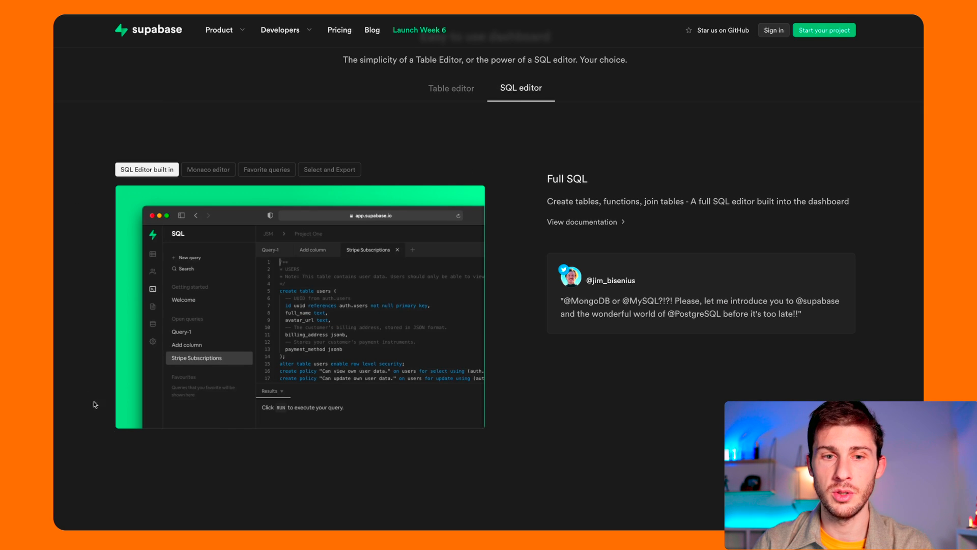
{"action": "mouse_move", "coordinate": [119, 122]}
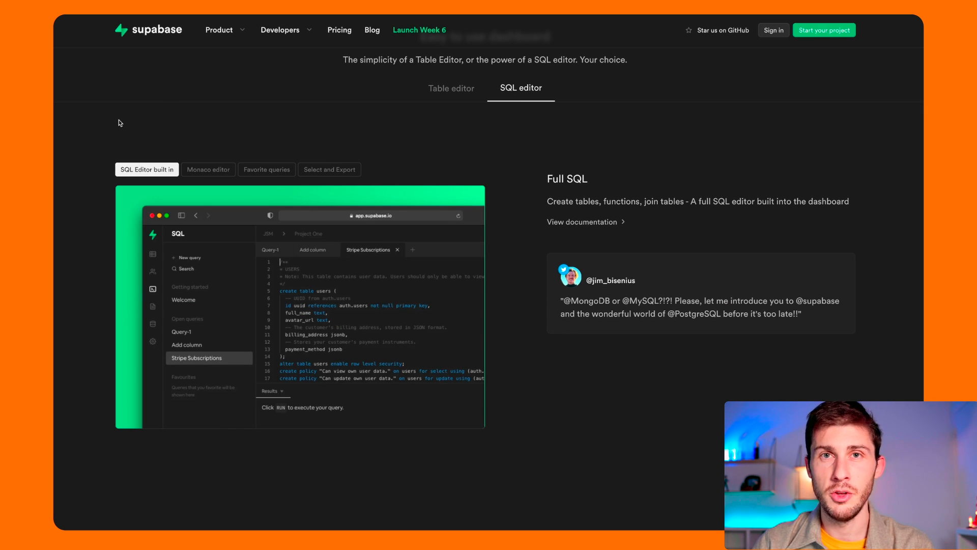
{"action": "scroll", "scroll_direction": "down", "scroll_amount": 3}
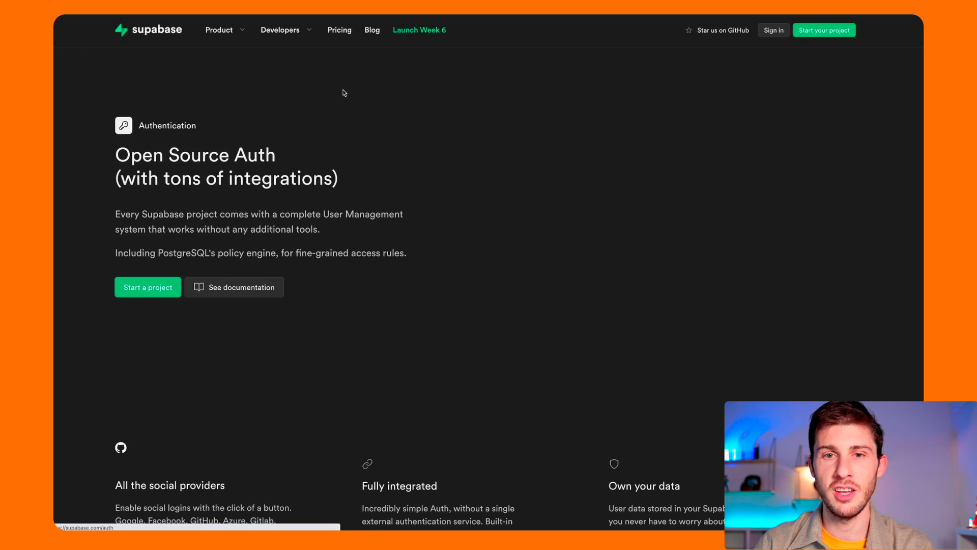
Scroll the Authentication page to the sign-in example and social providers section
{"action": "scroll", "scroll_direction": "down", "scroll_amount": 3}
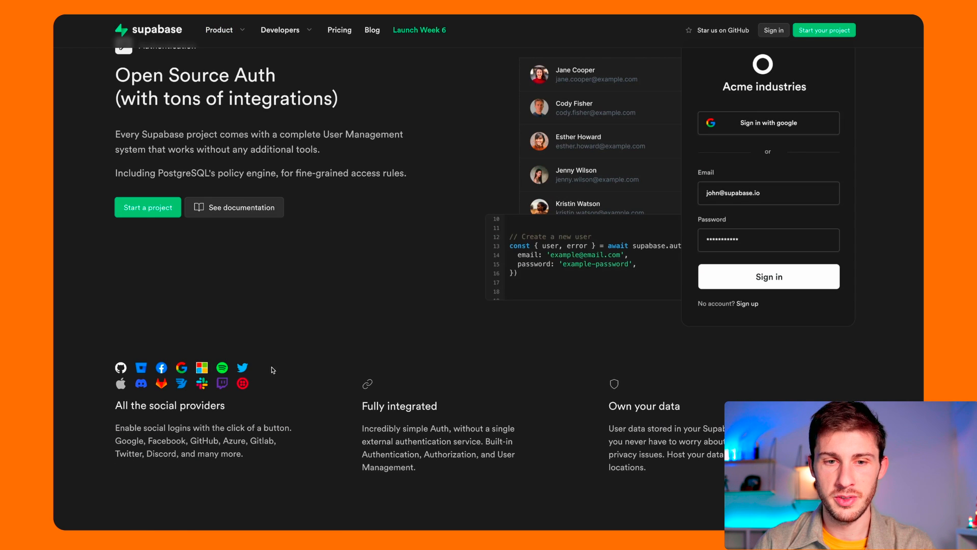
{"action": "mouse_move", "coordinate": [61, 393]}
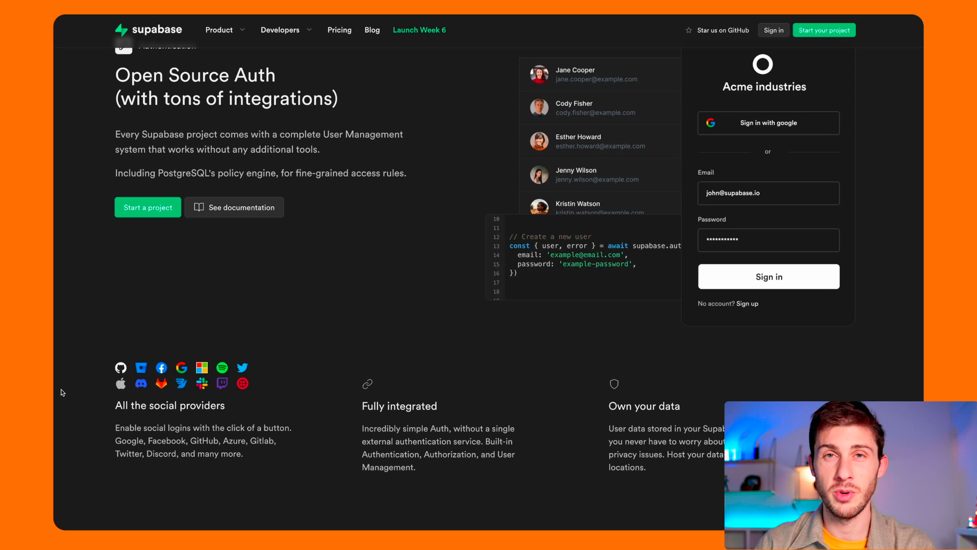
{"action": "mouse_move", "coordinate": [304, 375]}
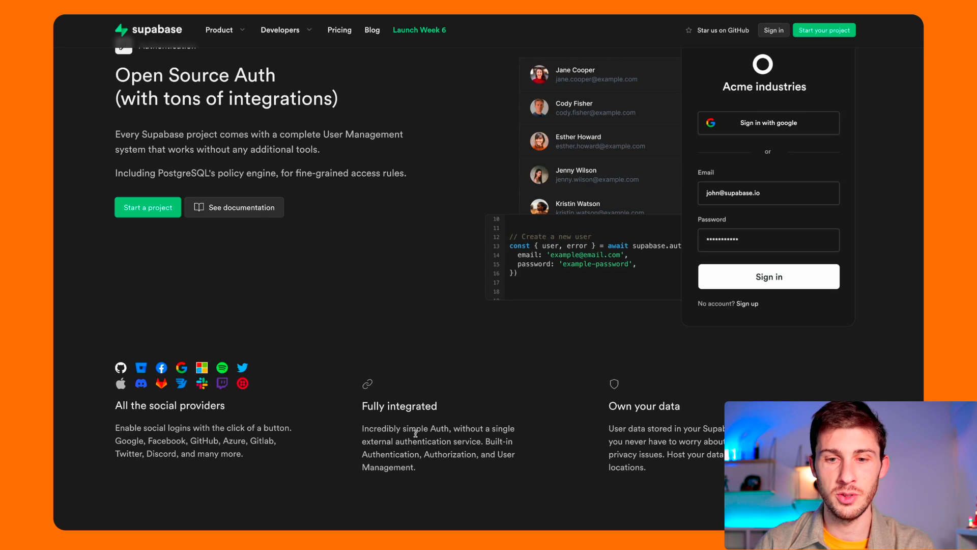
{"action": "double_click", "coordinate": [481, 454]}
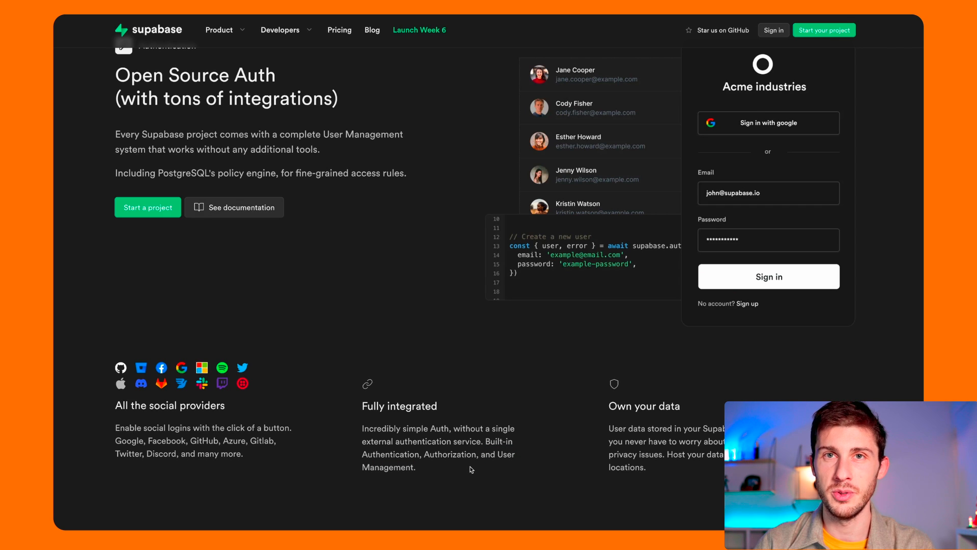
{"action": "mouse_move", "coordinate": [348, 349]}
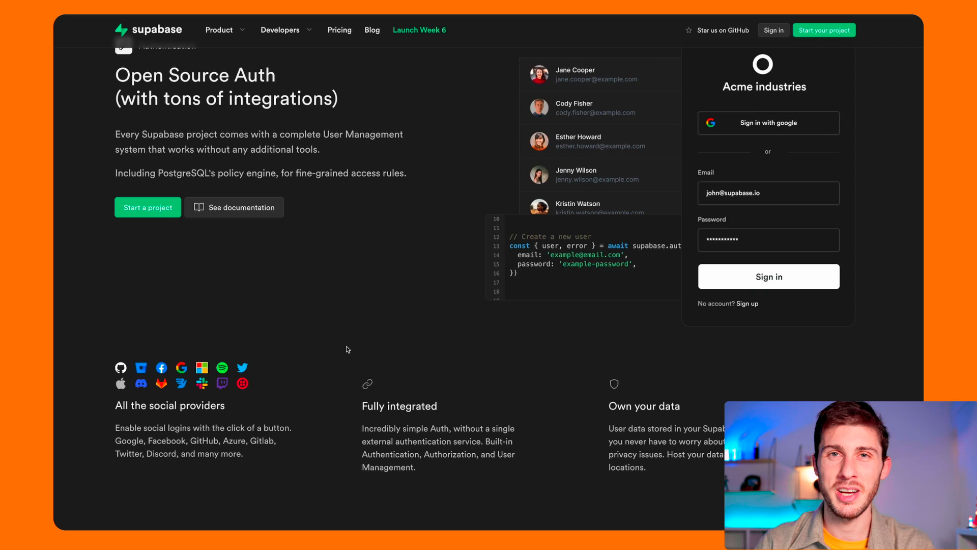
{"action": "mouse_move", "coordinate": [147, 302]}
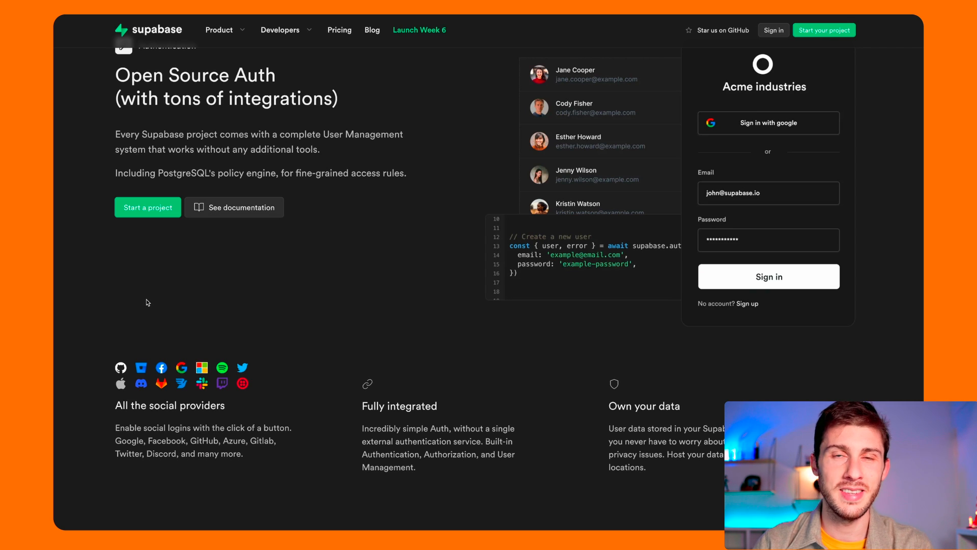
{"action": "mouse_move", "coordinate": [202, 332]}
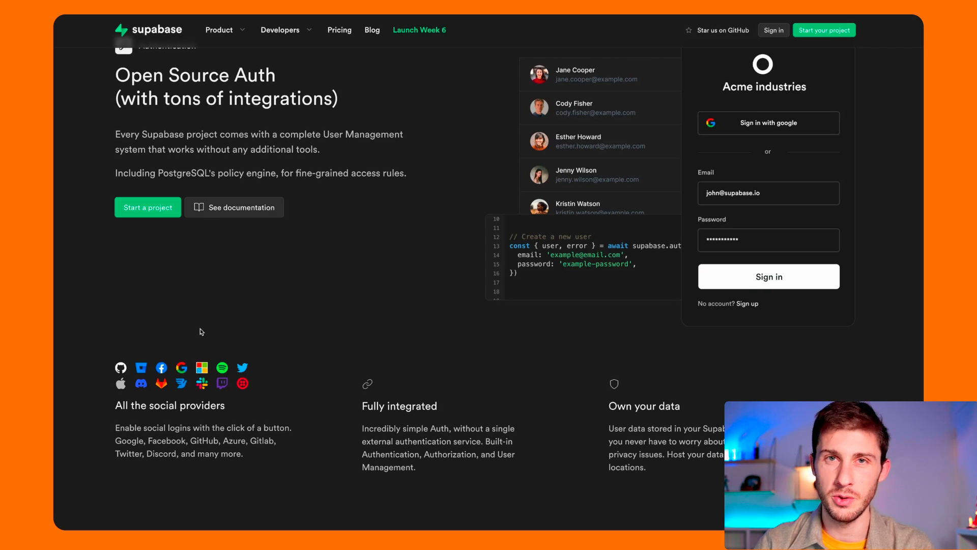
{"action": "mouse_move", "coordinate": [400, 338]}
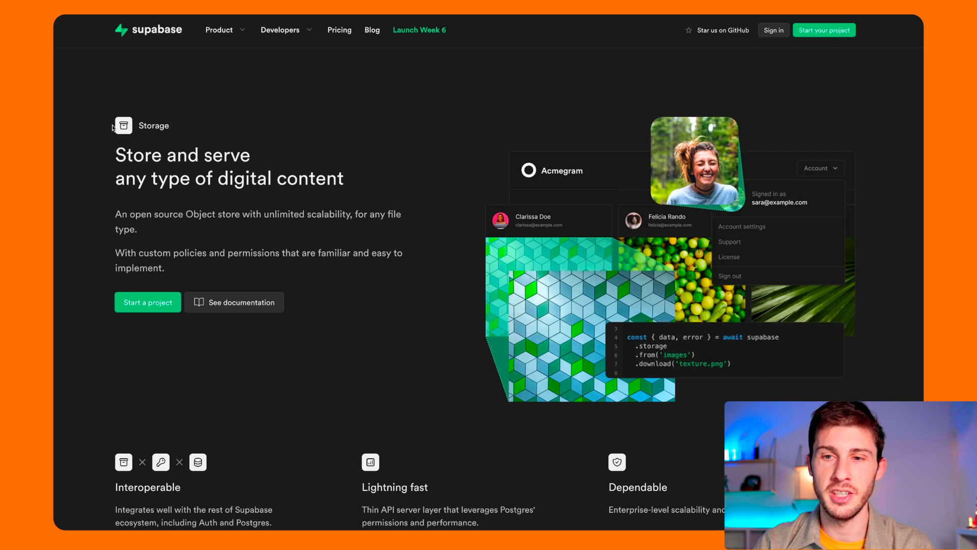
{"action": "mouse_move", "coordinate": [121, 167]}
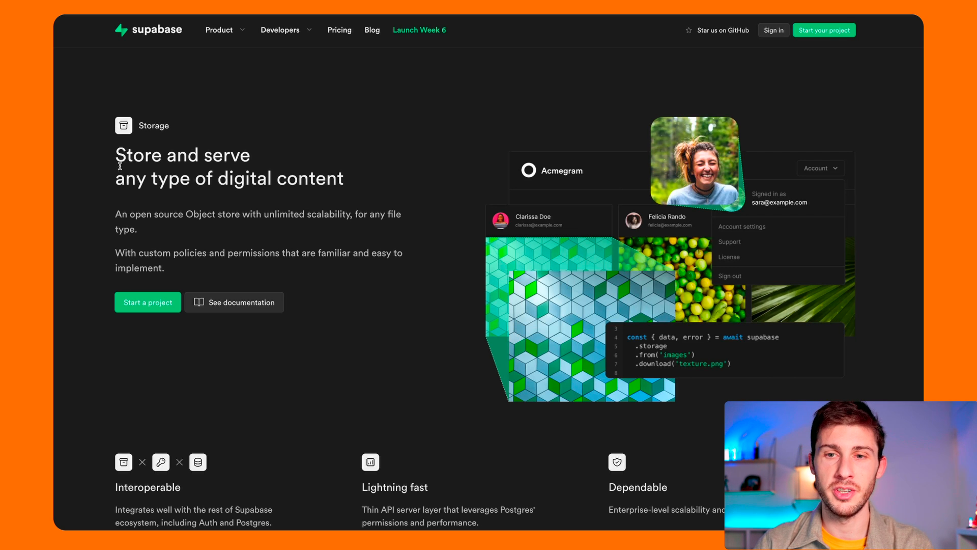
Scroll the Storage page past file previews and the upload API examples
{"action": "scroll", "scroll_direction": "down", "scroll_amount": 3}
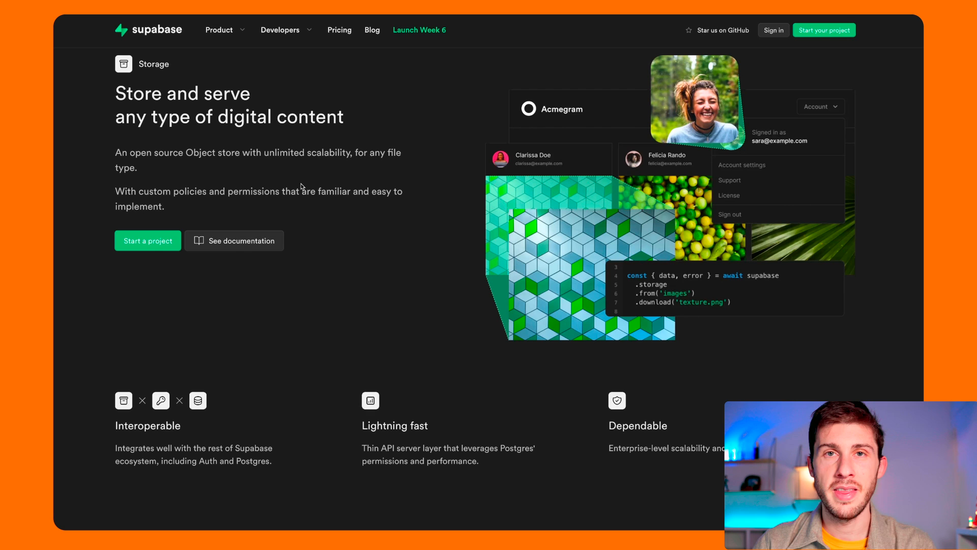
{"action": "mouse_move", "coordinate": [90, 252]}
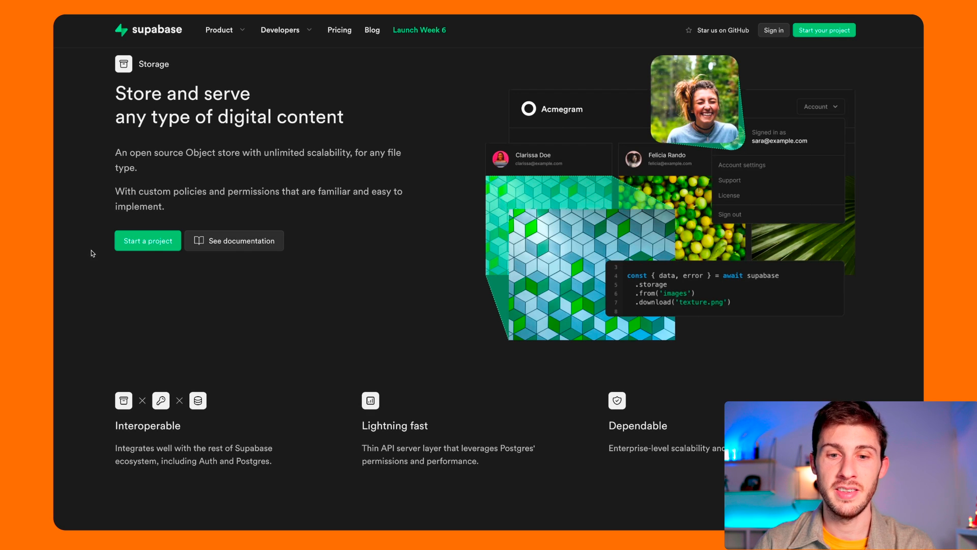
{"action": "mouse_move", "coordinate": [122, 253]}
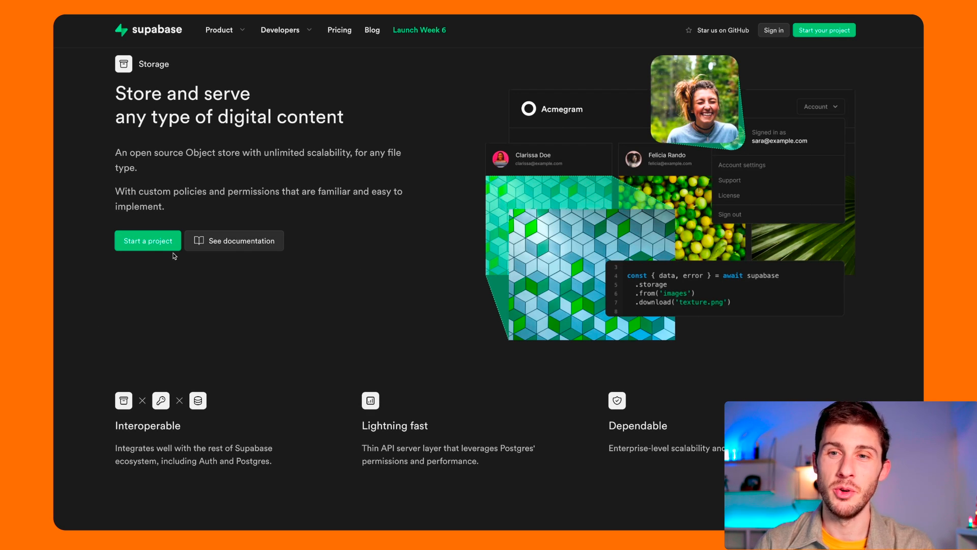
{"action": "scroll", "scroll_direction": "down", "scroll_amount": 3}
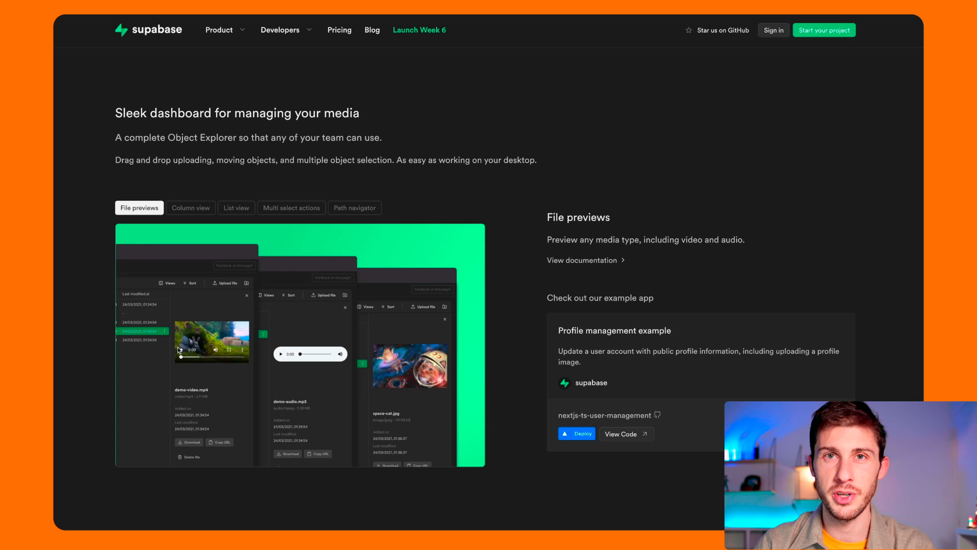
{"action": "mouse_move", "coordinate": [133, 277]}
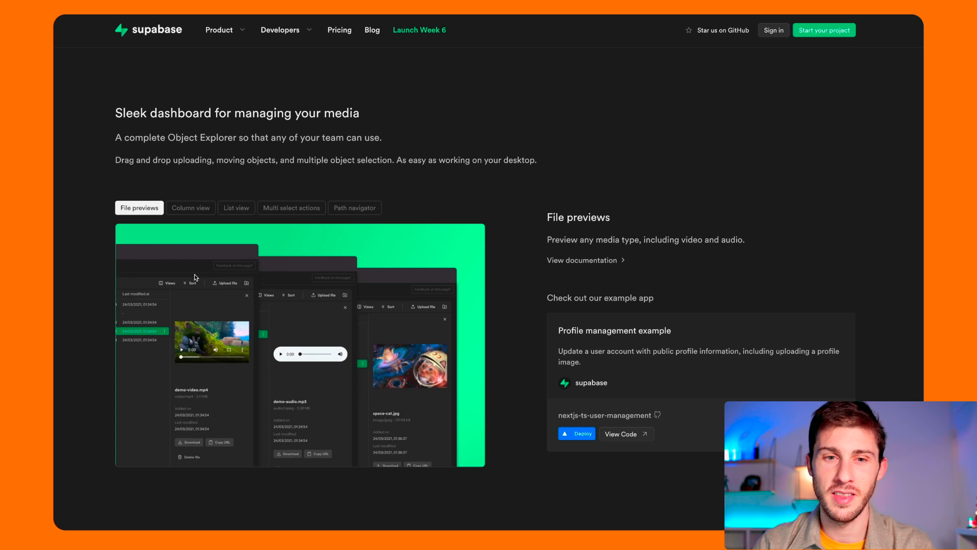
{"action": "mouse_move", "coordinate": [198, 279]}
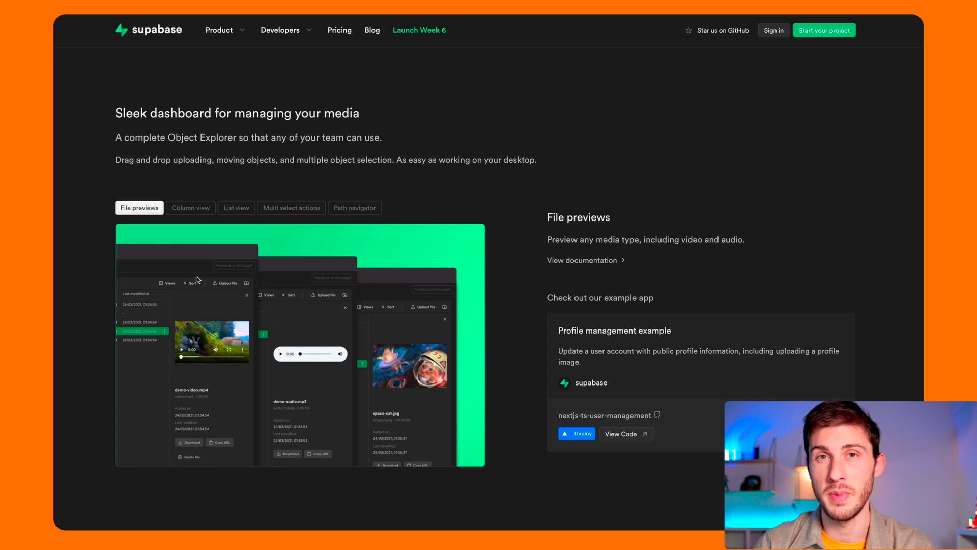
{"action": "scroll", "scroll_direction": "down", "scroll_amount": 3}
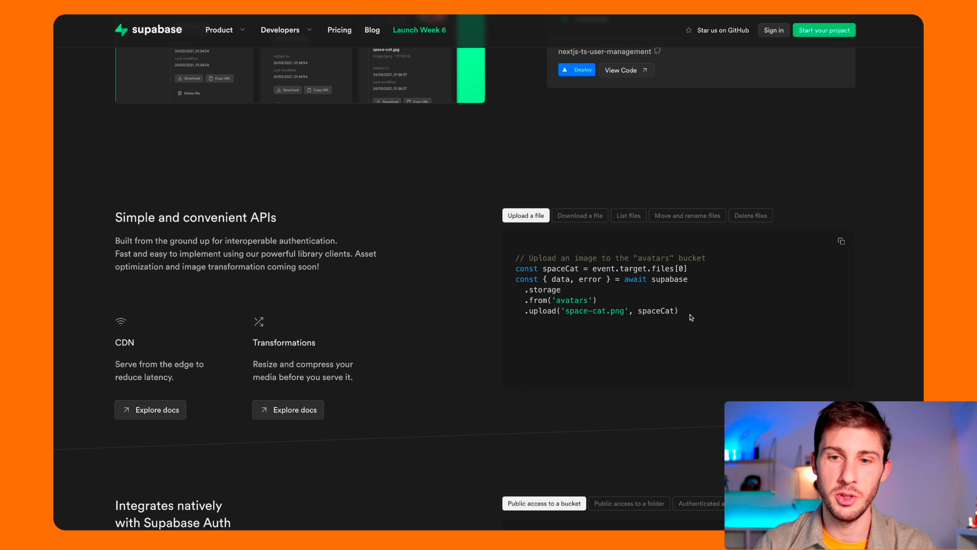
{"action": "scroll", "scroll_direction": "down", "scroll_amount": 3}
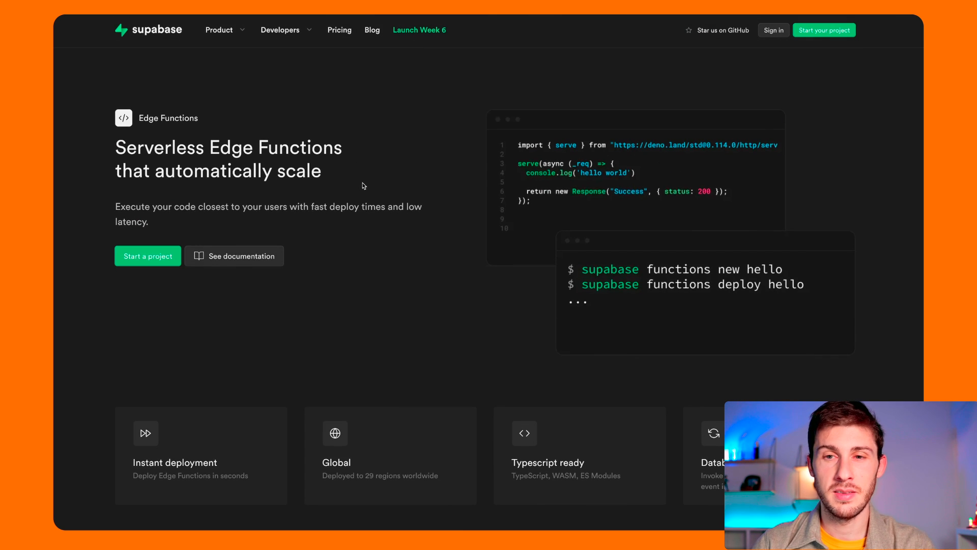
{"action": "mouse_move", "coordinate": [353, 185]}
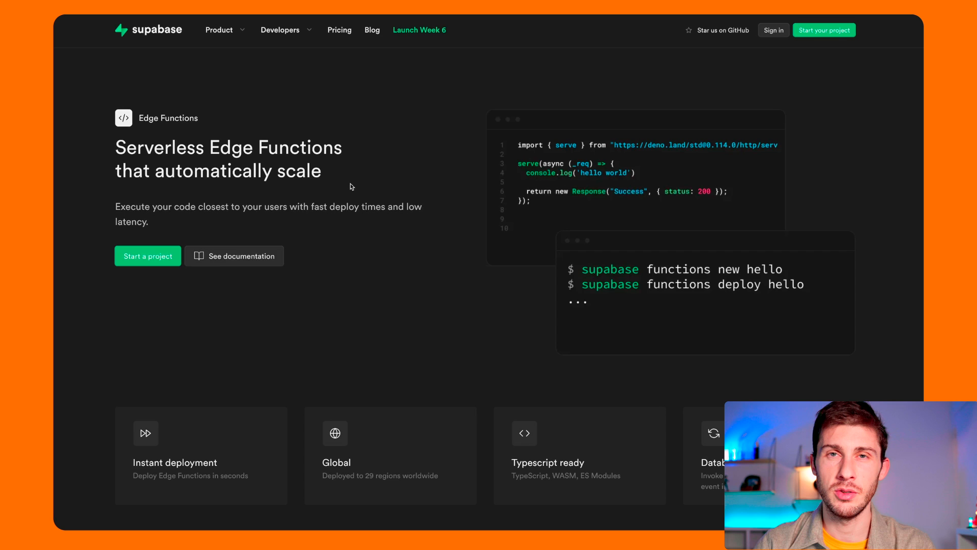
Review the Edge Functions Deno email sample and the Realtime features (Database changes, Presence, Broadcast)
{"action": "scroll", "scroll_direction": "down", "scroll_amount": 3}
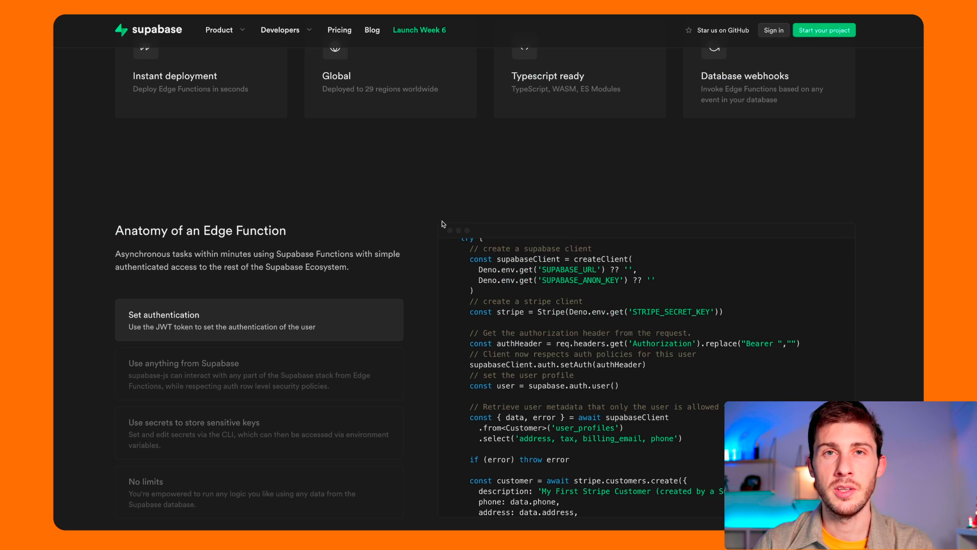
{"action": "double_click", "coordinate": [485, 269]}
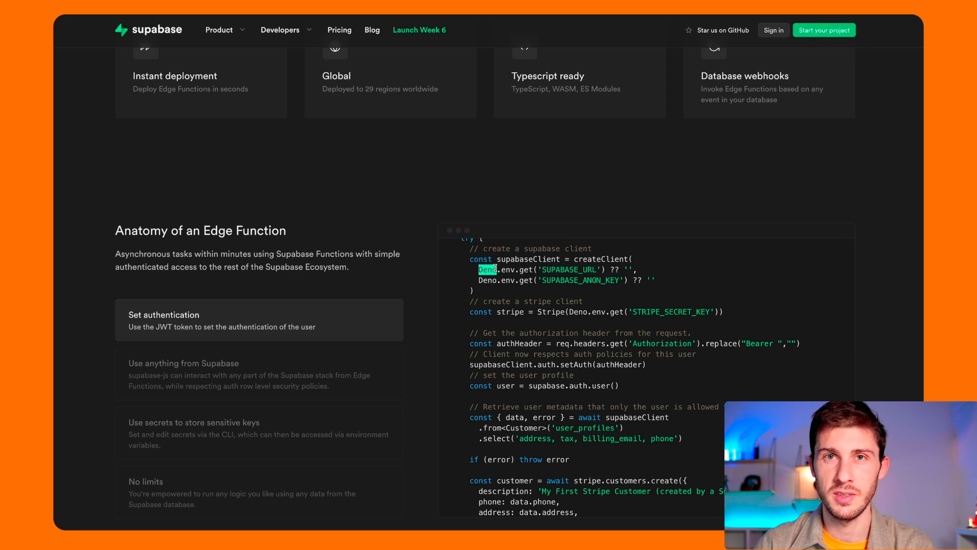
{"action": "scroll", "scroll_direction": "down", "scroll_amount": 3}
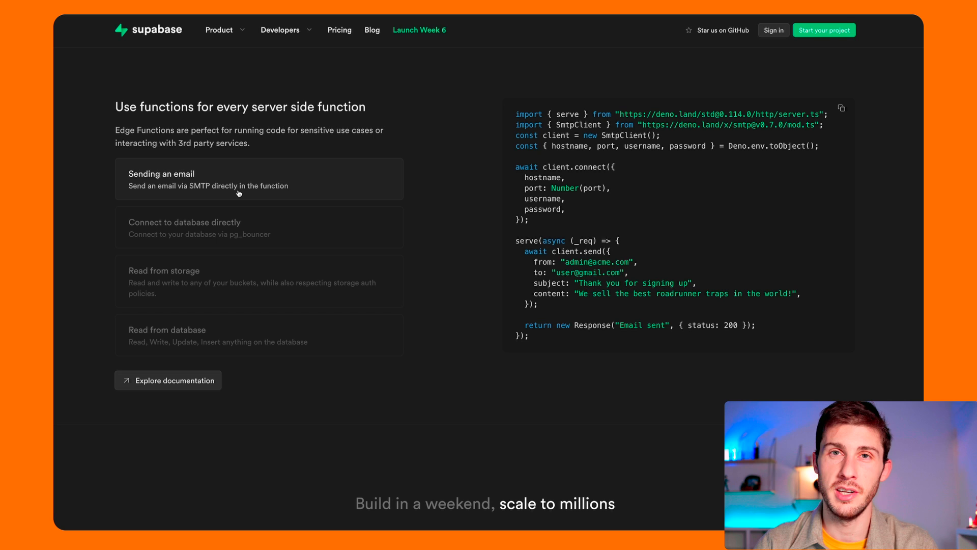
{"action": "mouse_move", "coordinate": [297, 90]}
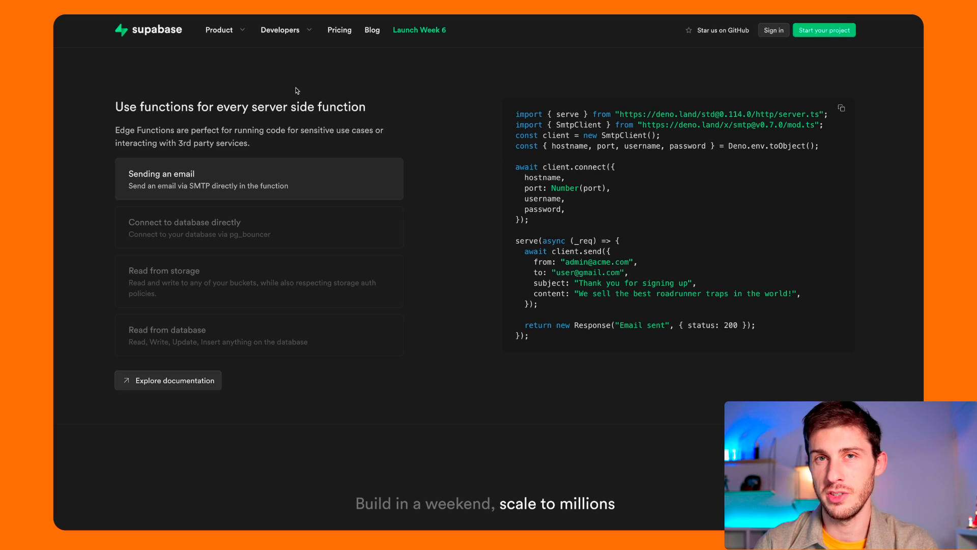
{"action": "scroll", "scroll_direction": "down", "scroll_amount": 3}
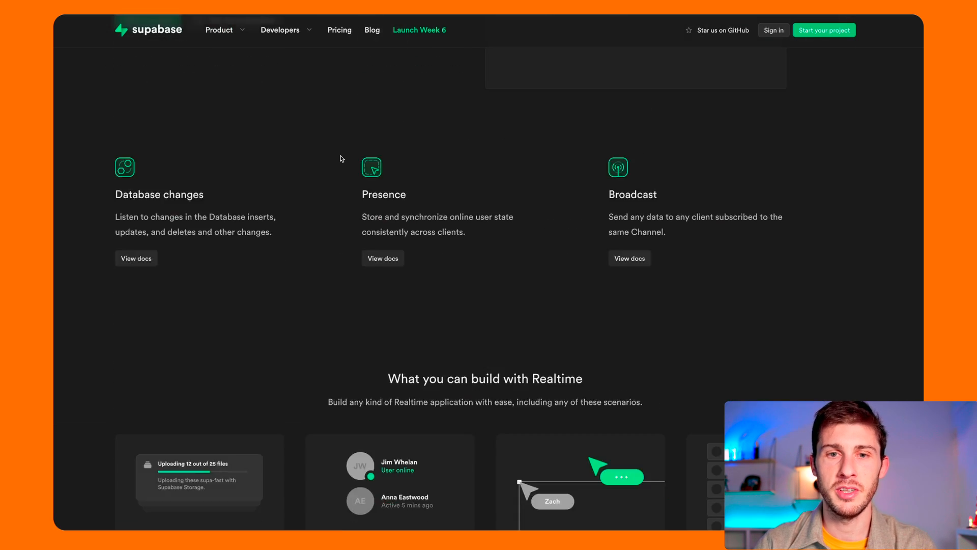
{"action": "scroll", "scroll_direction": "up", "scroll_amount": 3}
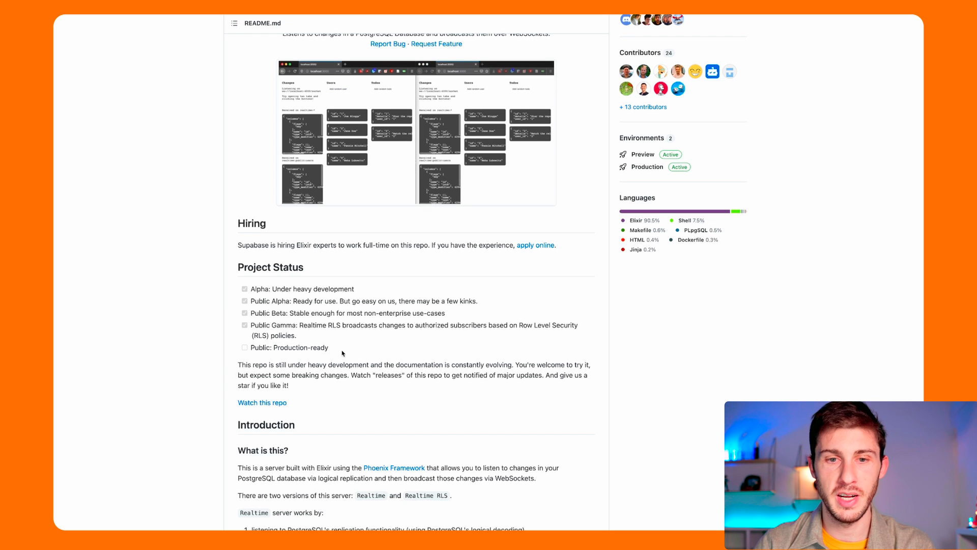
Highlight 'Production-ready' in the Realtime README's Project Status list
{"action": "double_click", "coordinate": [288, 347]}
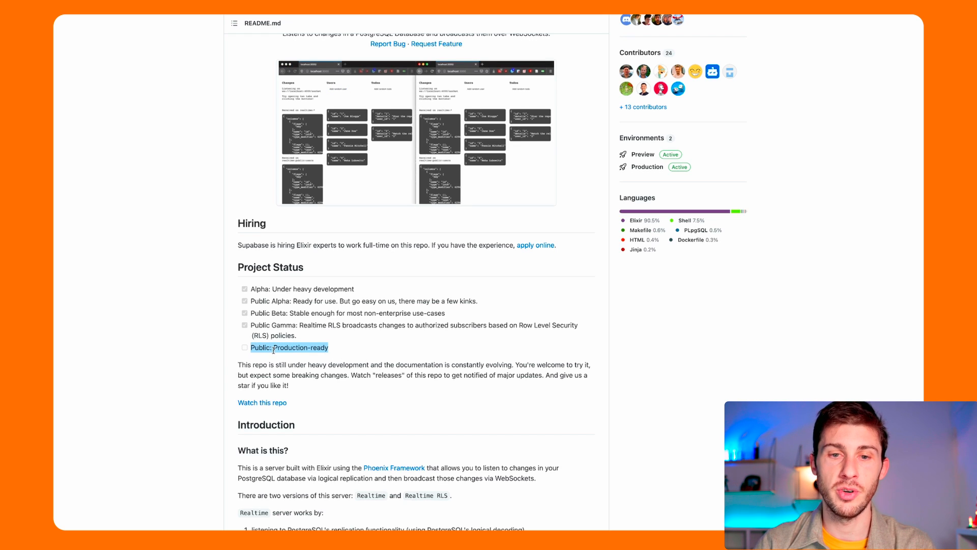
{"action": "mouse_move", "coordinate": [342, 355]}
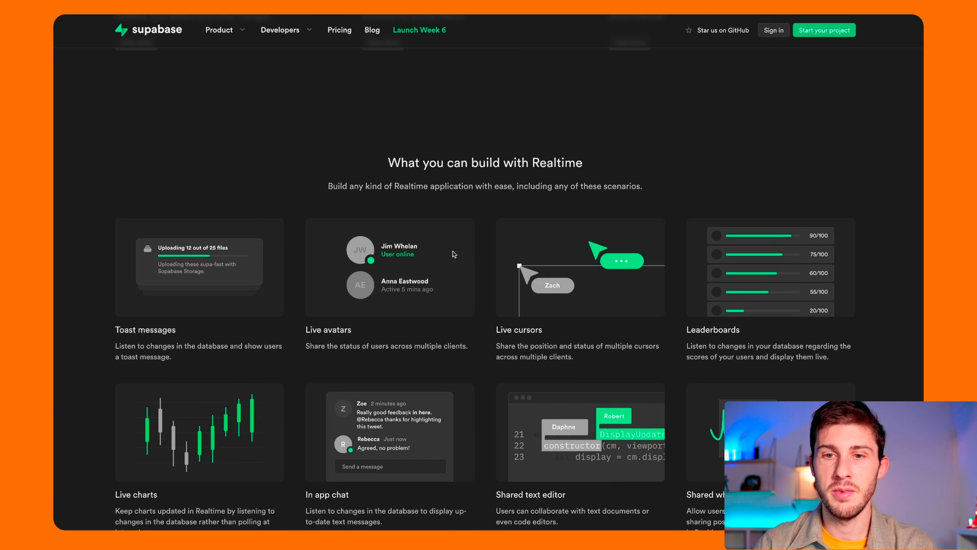
Scroll back up the Realtime page to its 'What you can build' examples
{"action": "scroll", "scroll_direction": "up", "scroll_amount": 3}
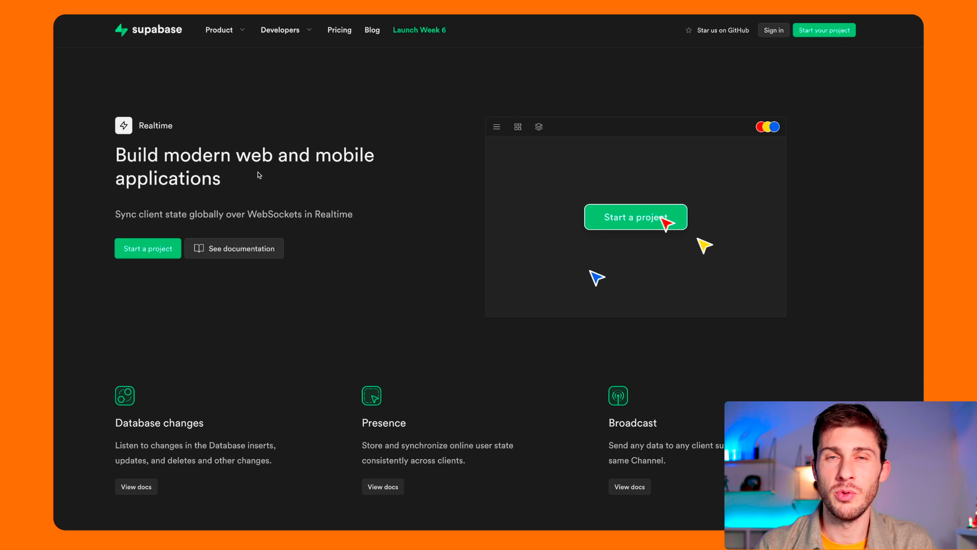
{"action": "mouse_move", "coordinate": [676, 175]}
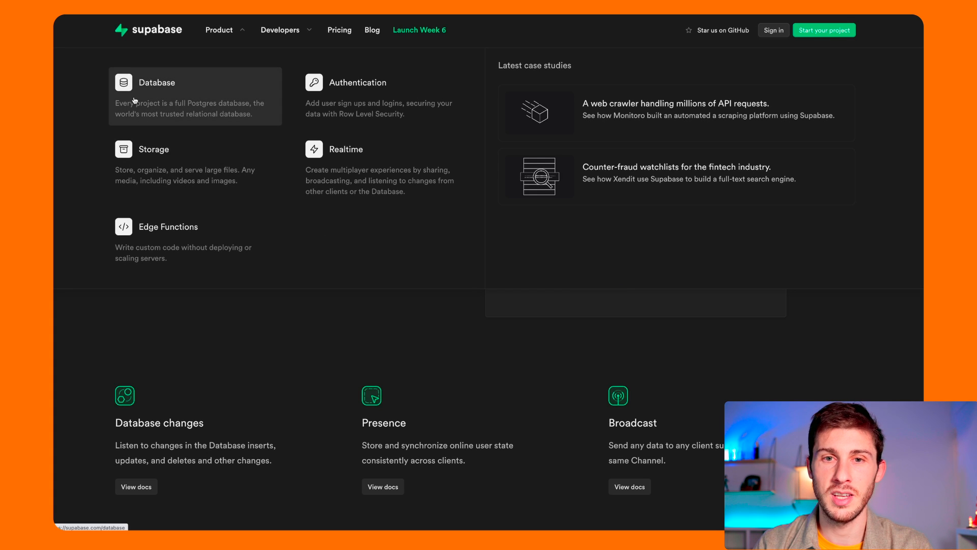
{"action": "mouse_move", "coordinate": [297, 96]}
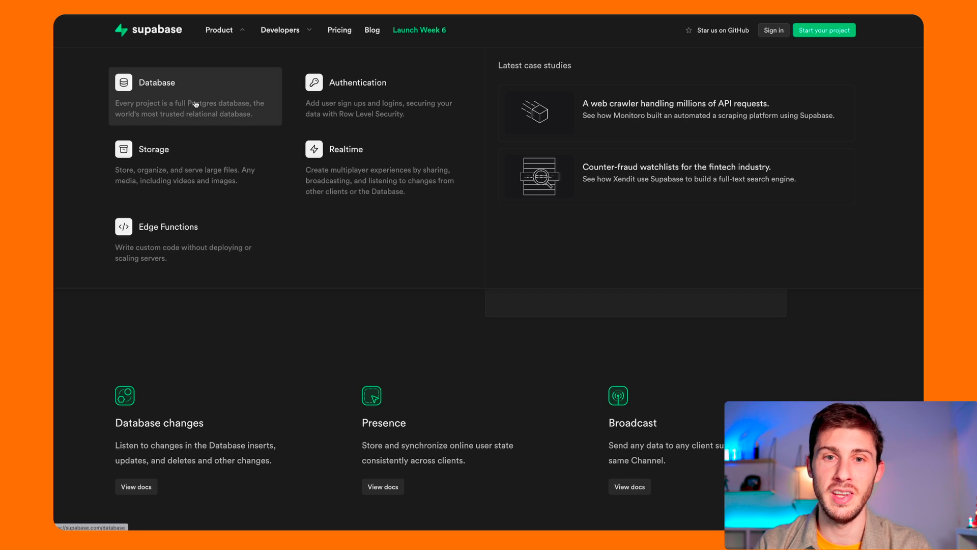
{"action": "mouse_move", "coordinate": [357, 102]}
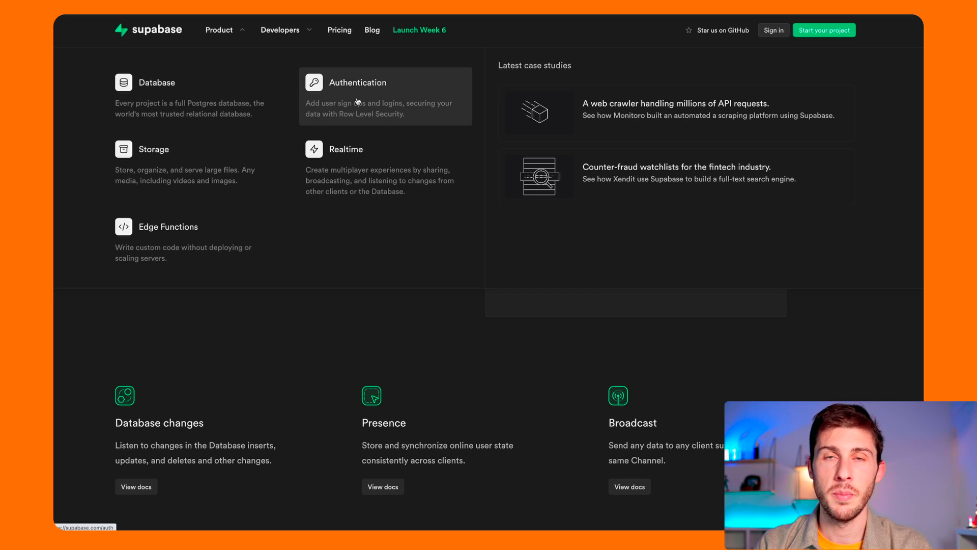
{"action": "mouse_move", "coordinate": [292, 91]}
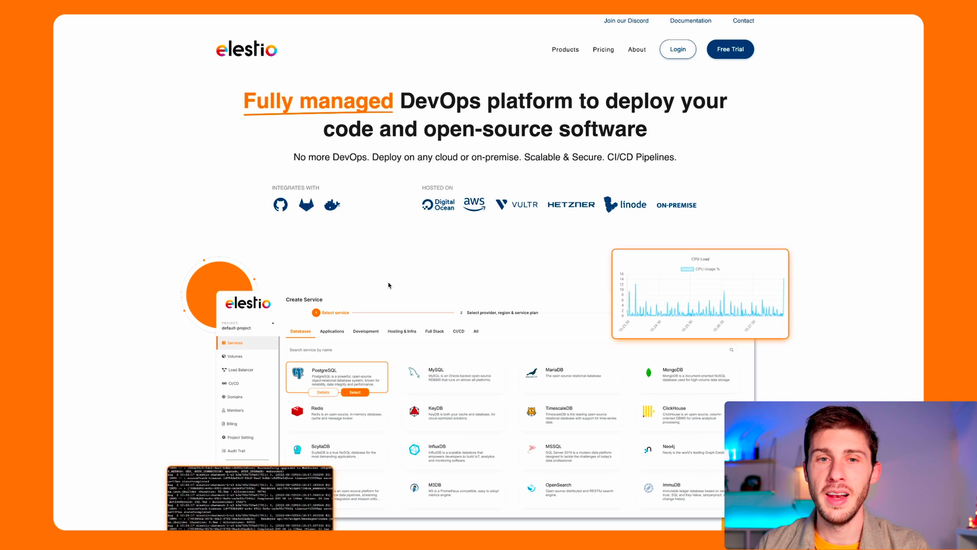
{"action": "mouse_move", "coordinate": [619, 50]}
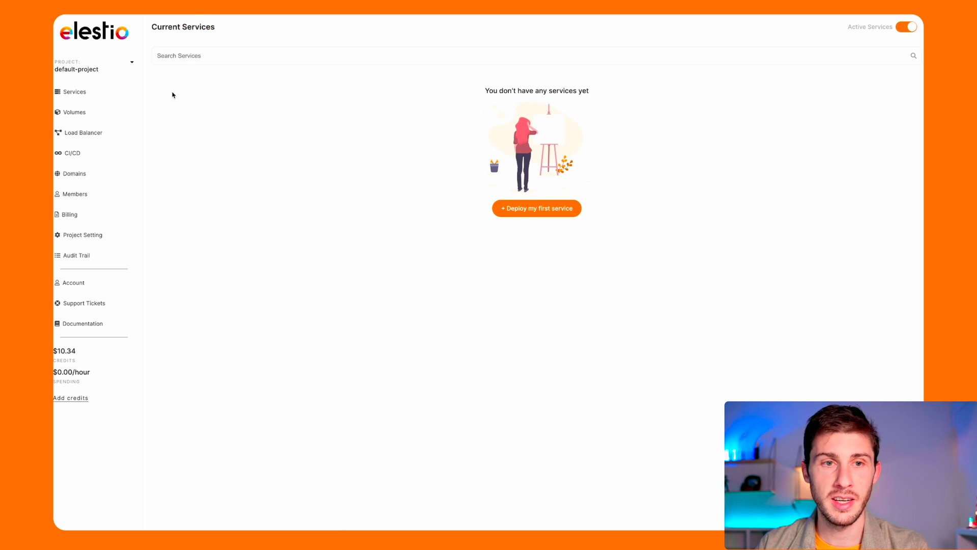
Deploy a Supabase service on Hetzner fsn1 with the SMALL-1C-2G plan and create it
{"action": "left_click", "coordinate": [537, 207]}
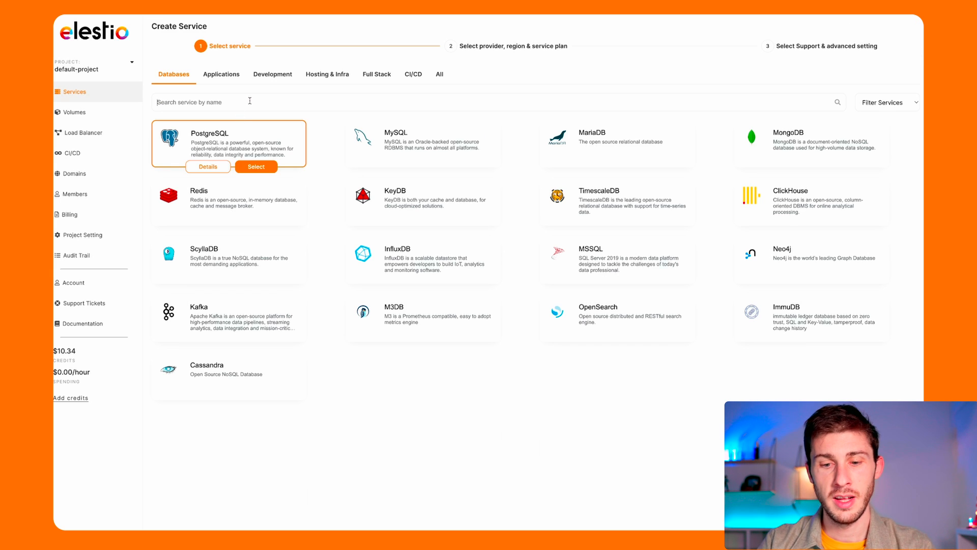
{"action": "type", "text": "sup"}
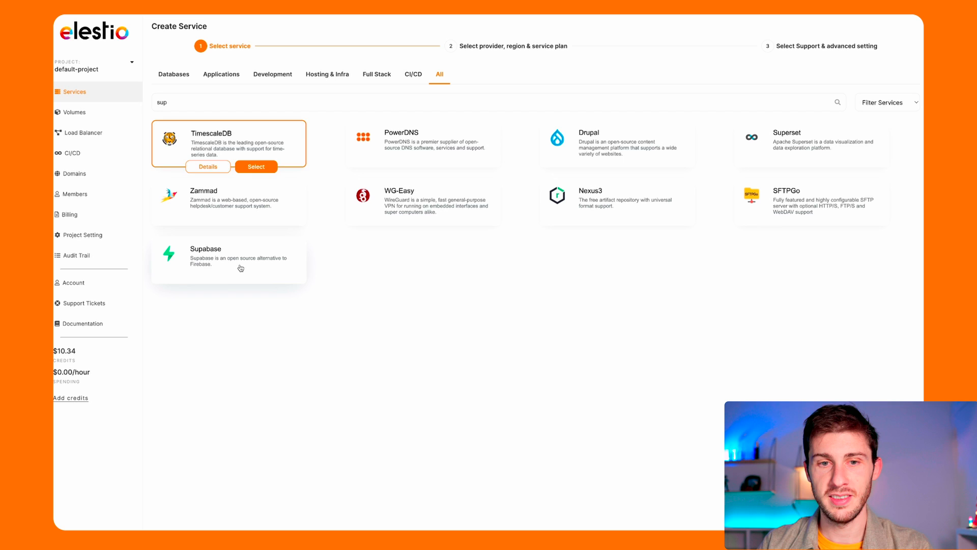
{"action": "left_click", "coordinate": [228, 258]}
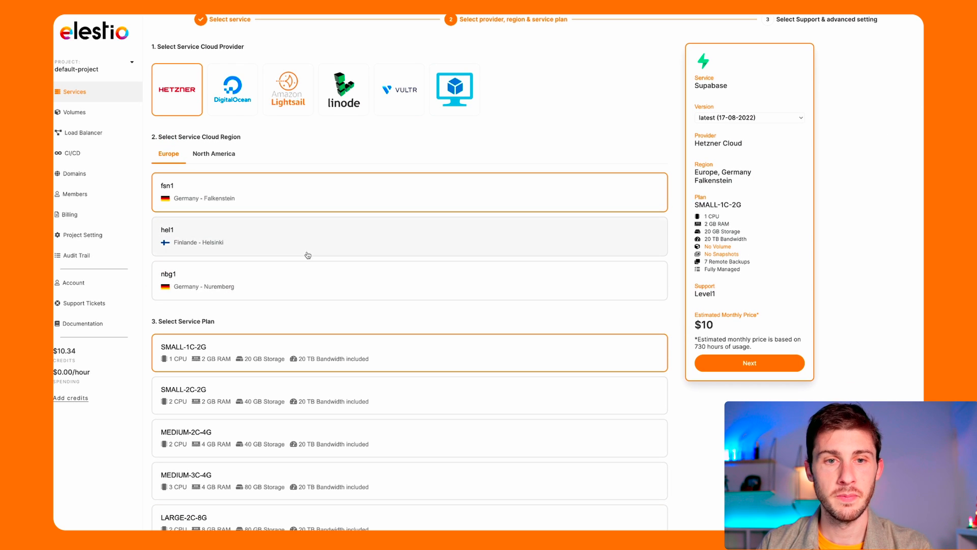
{"action": "mouse_move", "coordinate": [722, 368]}
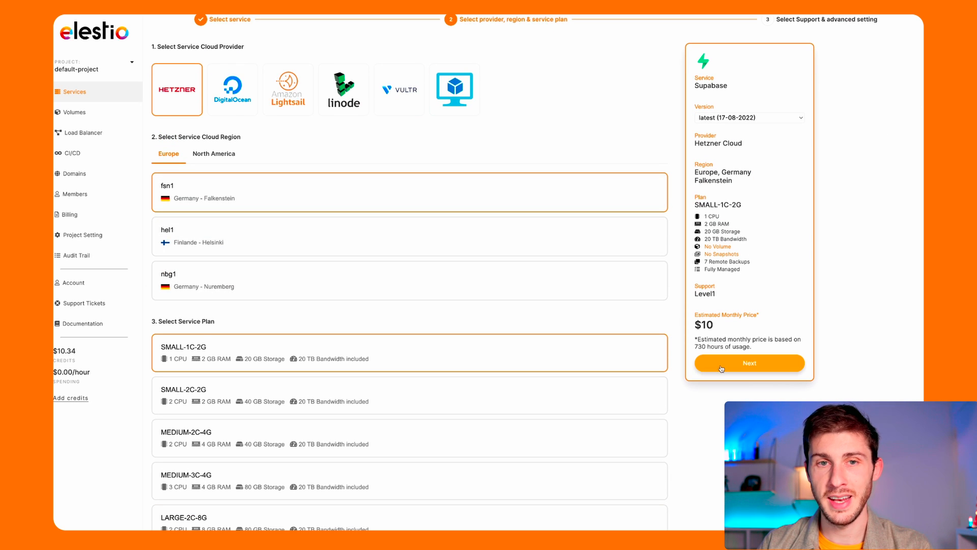
{"action": "left_click", "coordinate": [750, 363]}
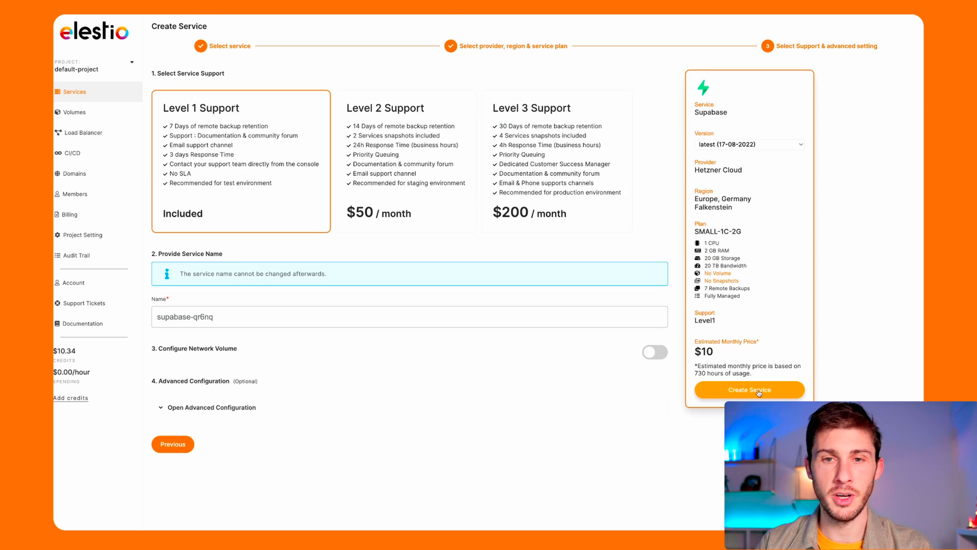
{"action": "left_click", "coordinate": [757, 390]}
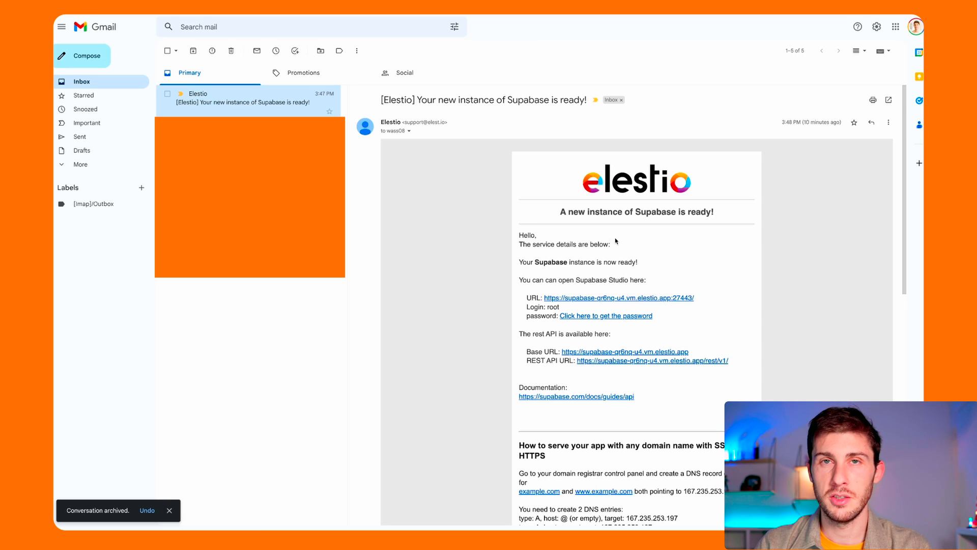
{"action": "mouse_move", "coordinate": [568, 301]}
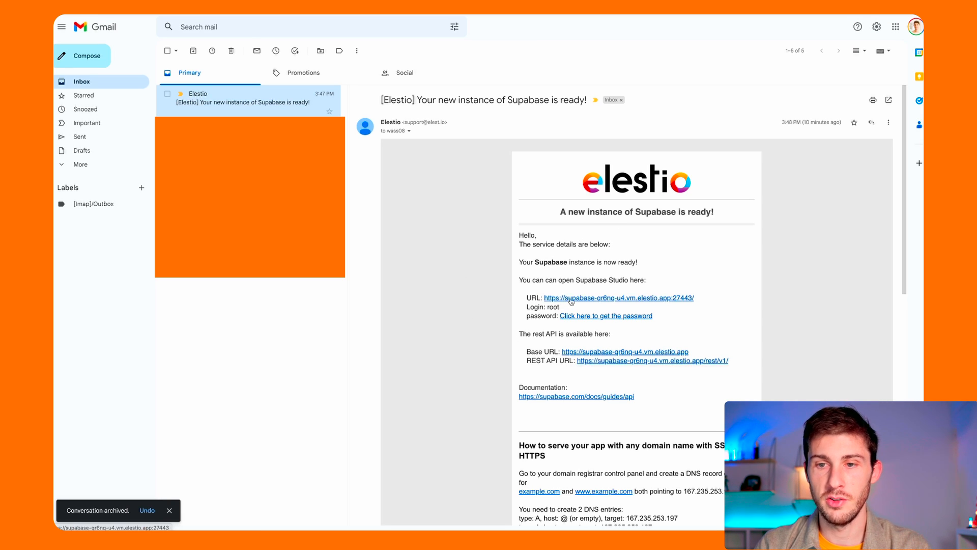
Open the new instance's login details and copy the admin password
{"action": "left_click", "coordinate": [619, 298]}
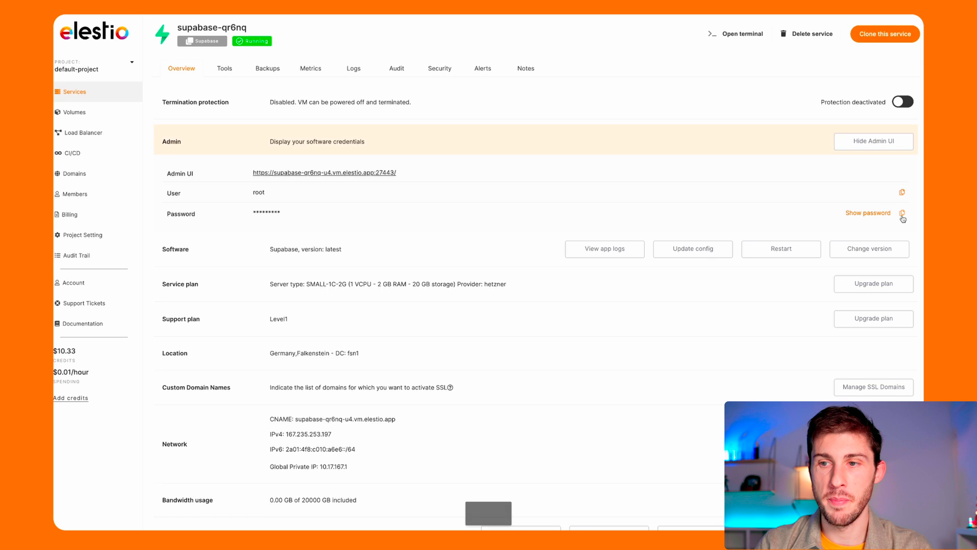
{"action": "left_click", "coordinate": [324, 172]}
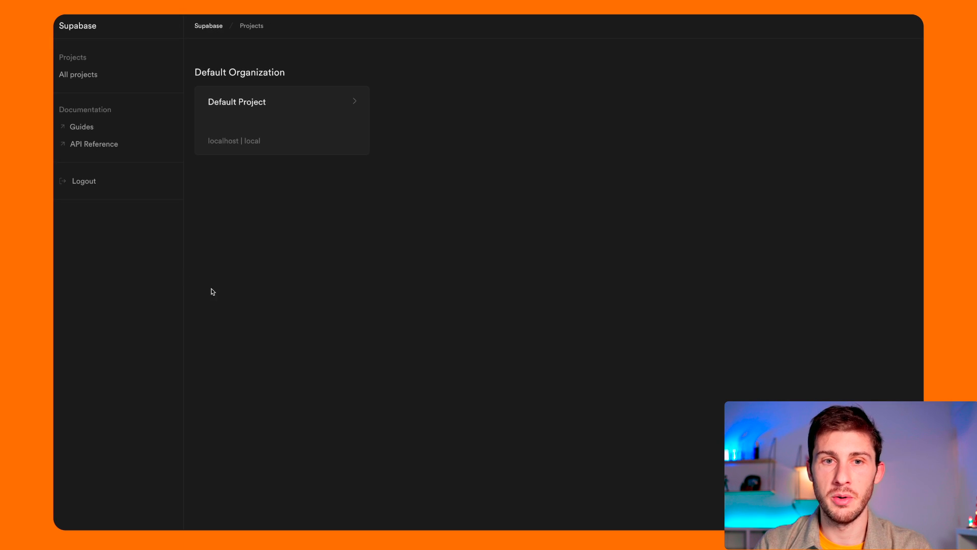
{"action": "mouse_move", "coordinate": [307, 97]}
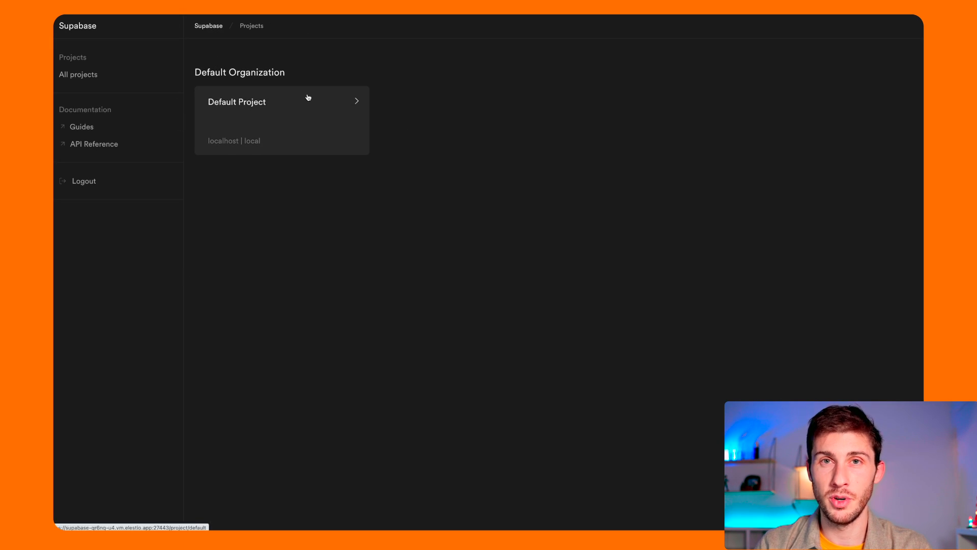
{"action": "mouse_move", "coordinate": [303, 102]}
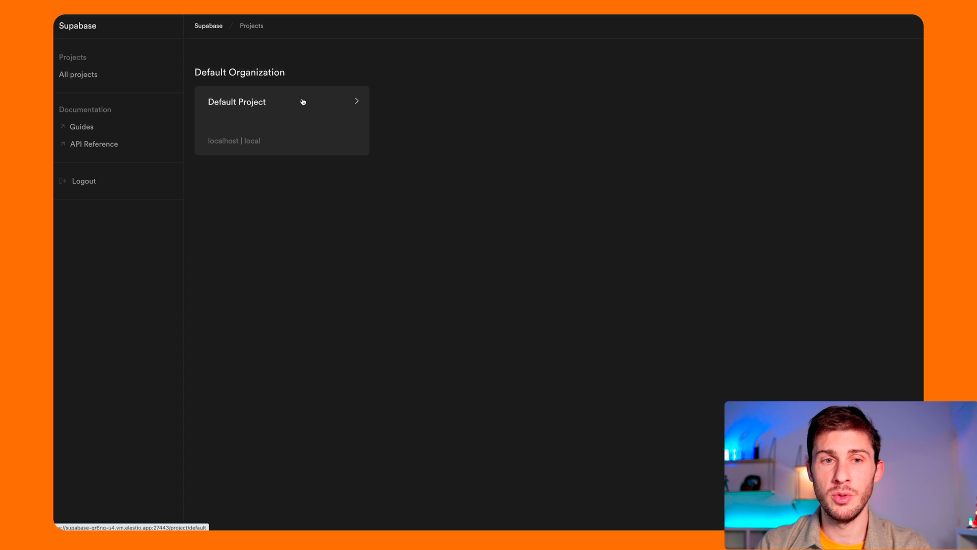
{"action": "mouse_move", "coordinate": [53, 91]}
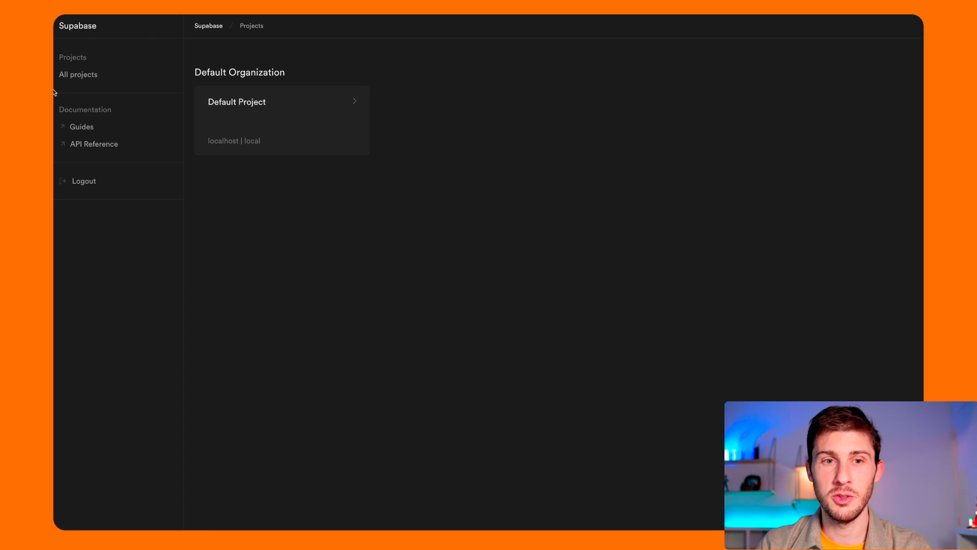
Open the Guides documentation from the Studio sidebar
{"action": "left_click", "coordinate": [81, 127]}
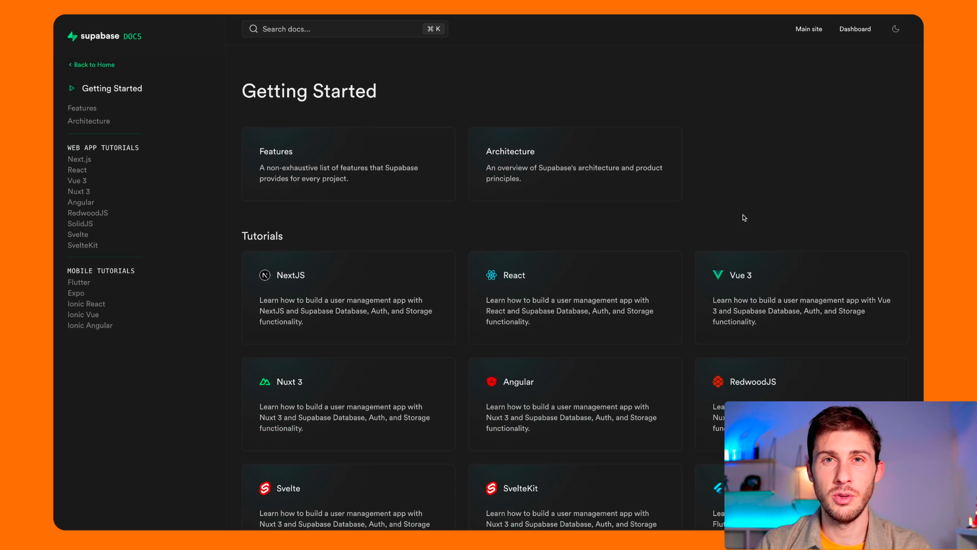
Scroll the React quickstart down to its Project set up and Create a project steps
{"action": "scroll", "scroll_direction": "down", "scroll_amount": 3}
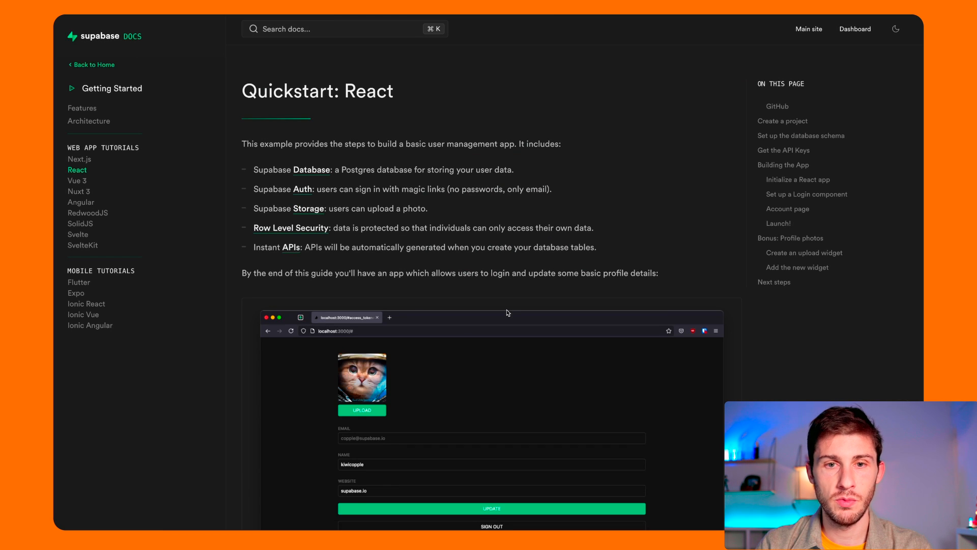
{"action": "scroll", "scroll_direction": "down", "scroll_amount": 3}
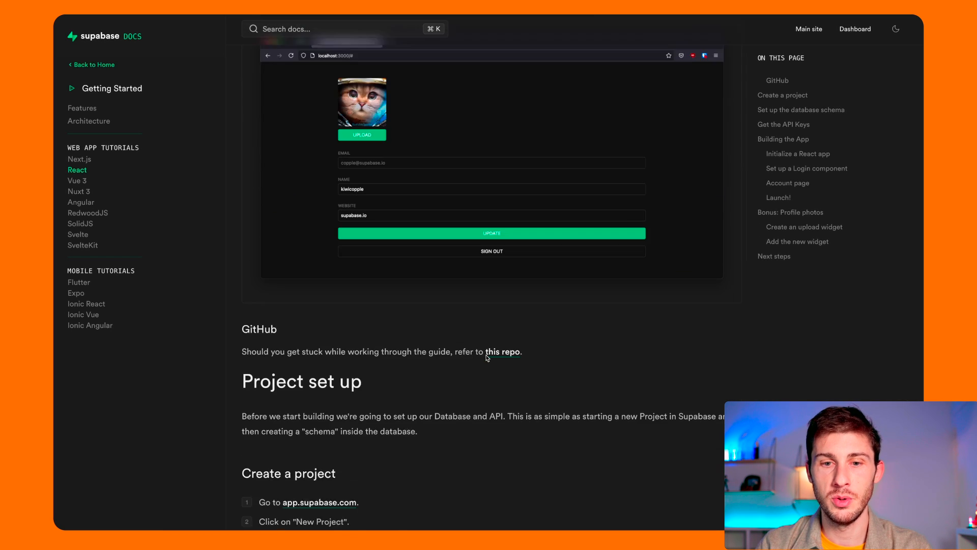
{"action": "scroll", "scroll_direction": "down", "scroll_amount": 3}
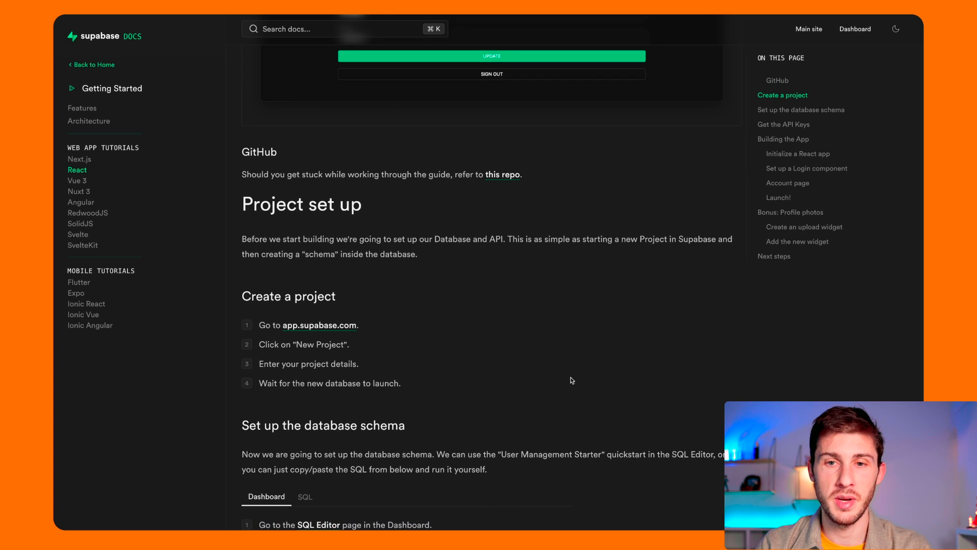
{"action": "mouse_move", "coordinate": [489, 192]}
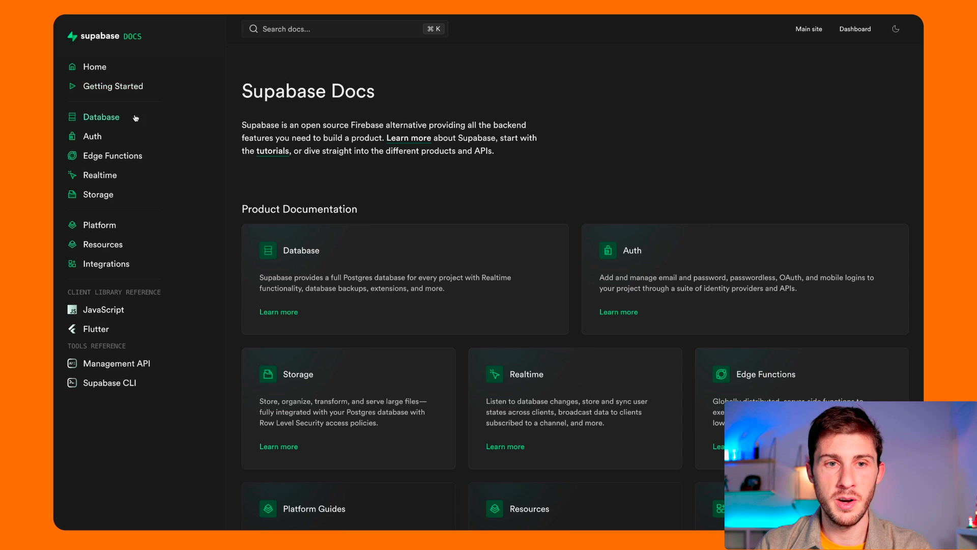
Browse the Database docs to the Tables and Data page, then go back to the docs home
{"action": "left_click", "coordinate": [101, 117]}
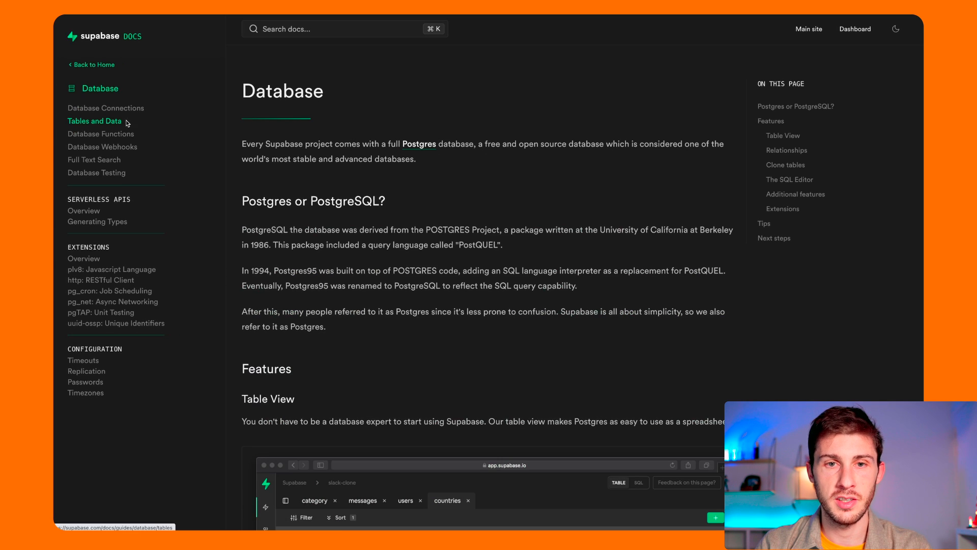
{"action": "scroll", "scroll_direction": "down", "scroll_amount": 3}
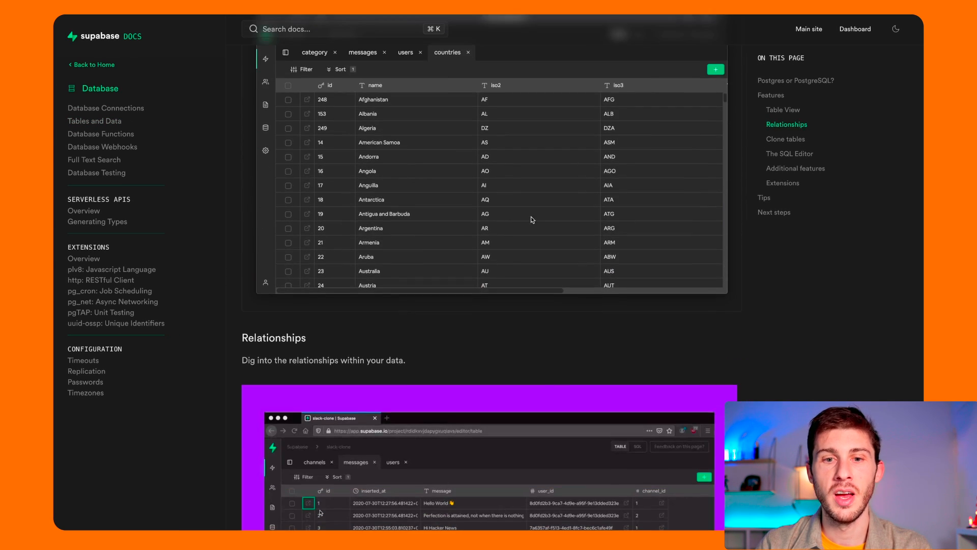
{"action": "scroll", "scroll_direction": "down", "scroll_amount": 3}
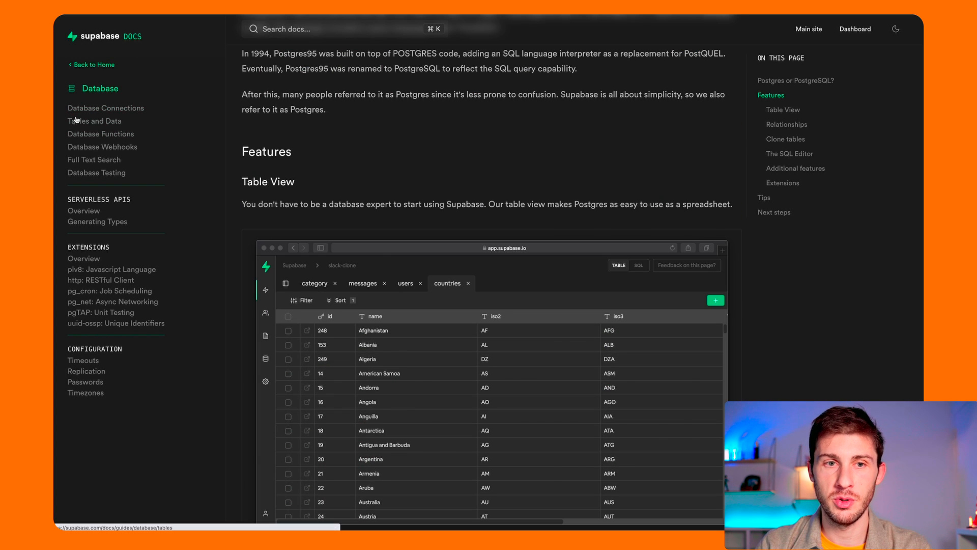
{"action": "left_click", "coordinate": [93, 120]}
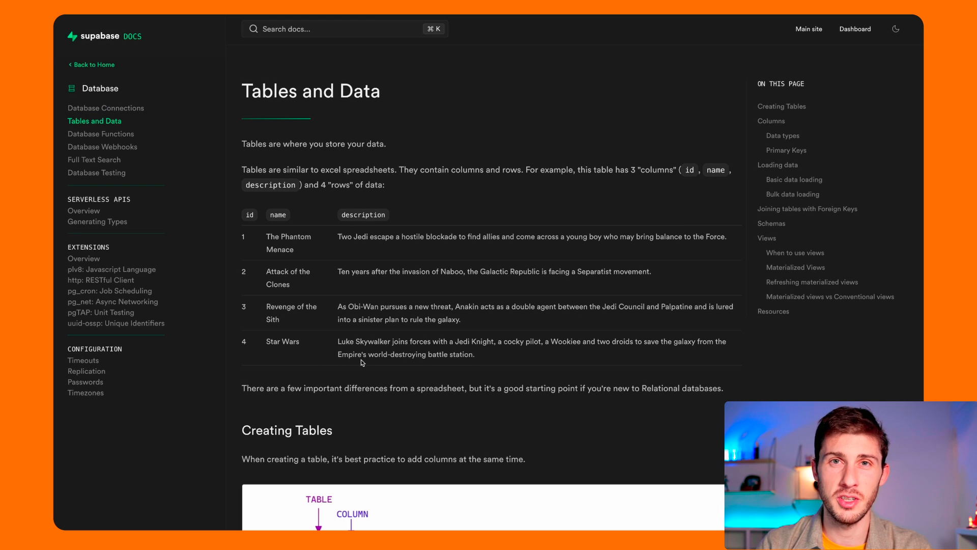
{"action": "left_click", "coordinate": [92, 65]}
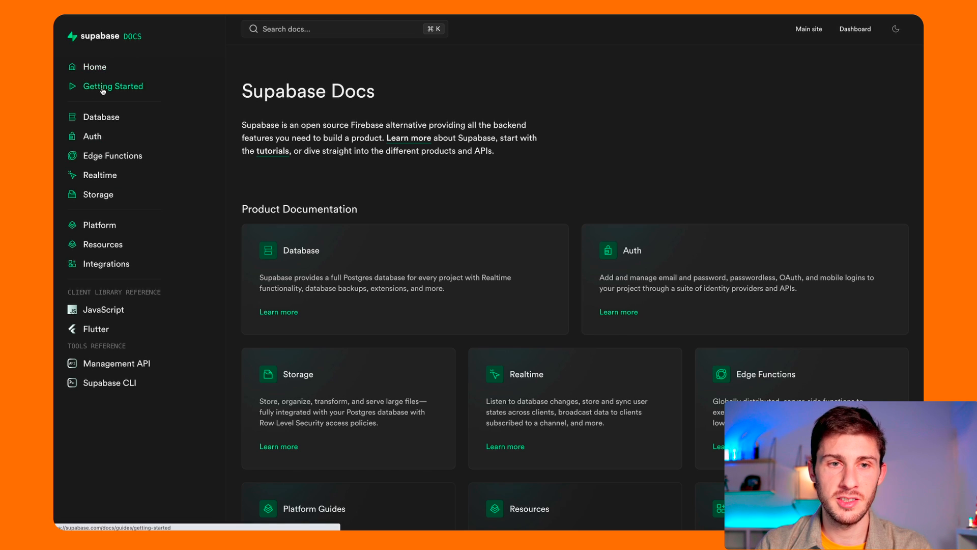
Read the Architecture overview under Getting Started
{"action": "left_click", "coordinate": [102, 85]}
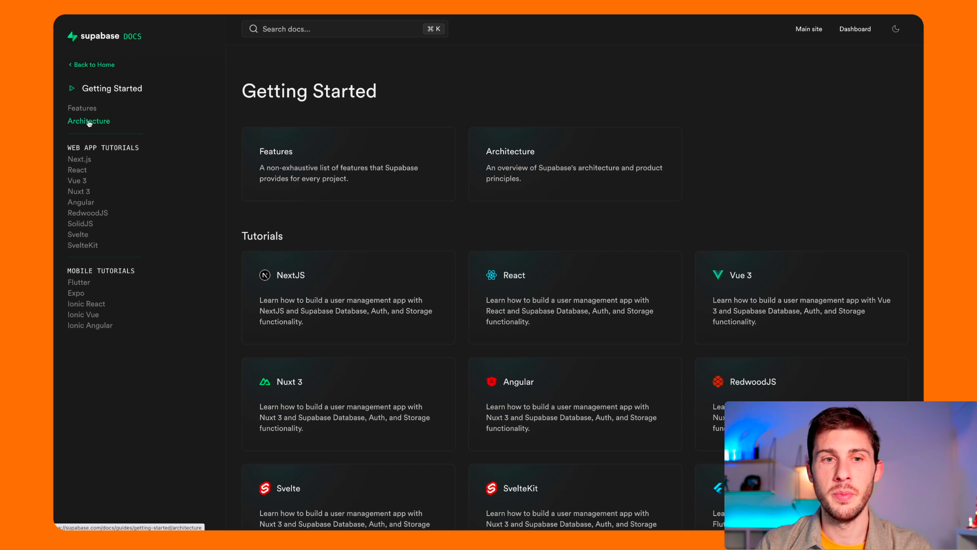
{"action": "left_click", "coordinate": [88, 120]}
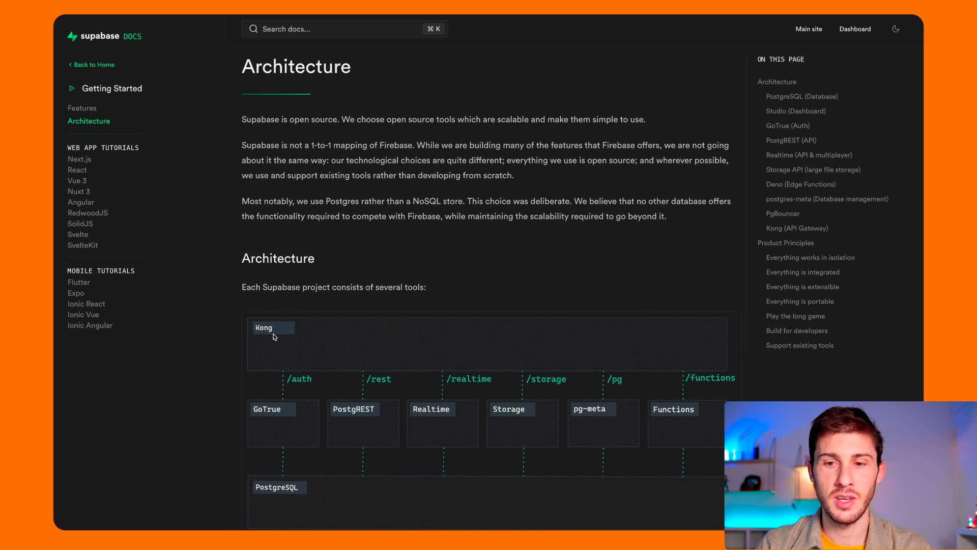
{"action": "mouse_move", "coordinate": [544, 255]}
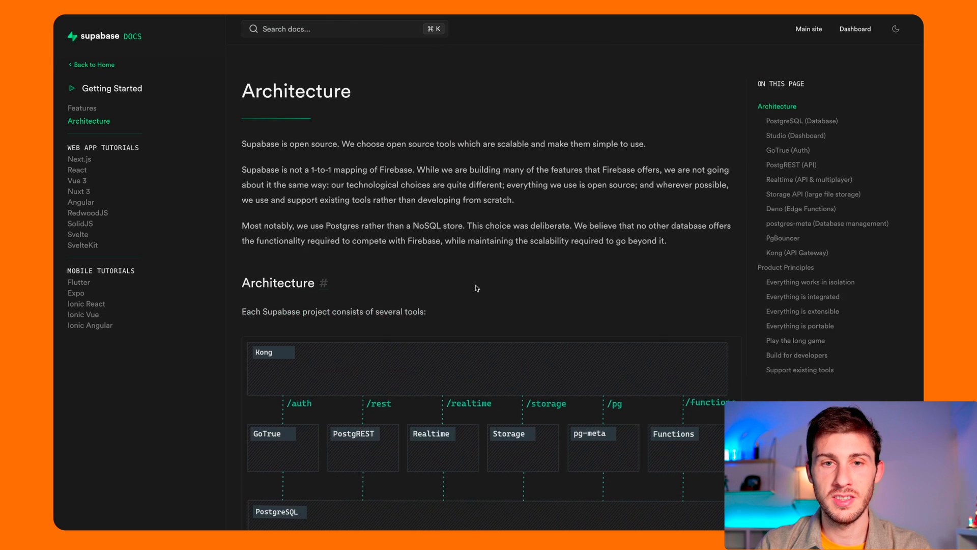
{"action": "scroll", "scroll_direction": "down", "scroll_amount": 3}
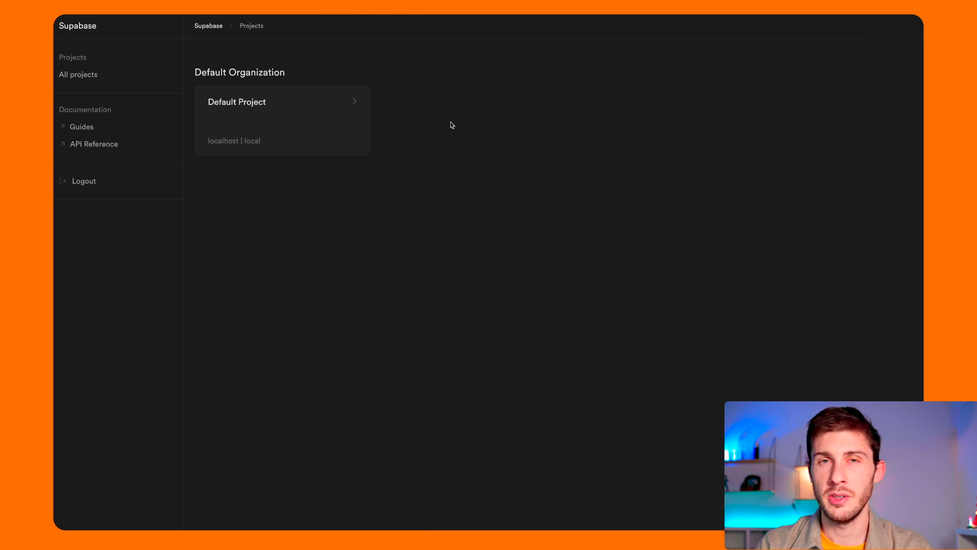
{"action": "mouse_move", "coordinate": [74, 59]}
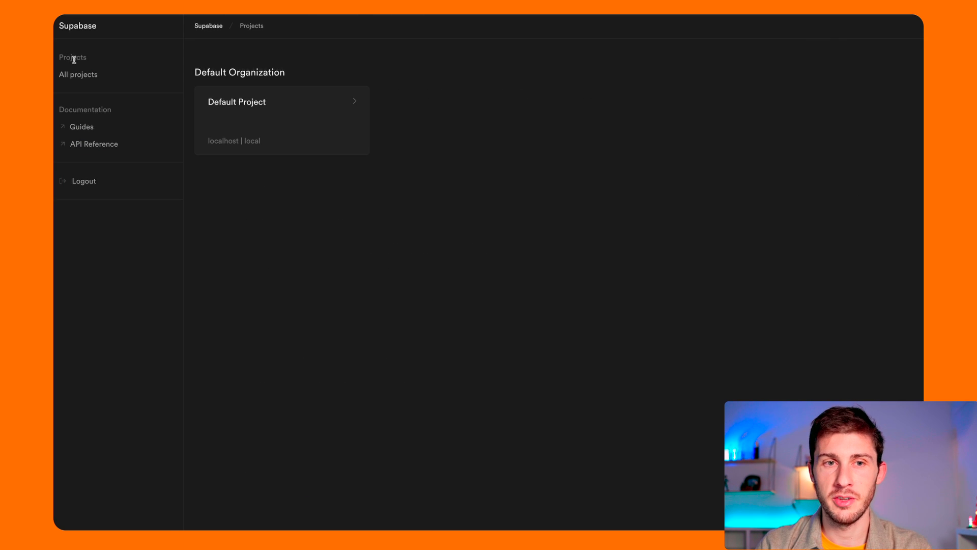
{"action": "mouse_move", "coordinate": [253, 123]}
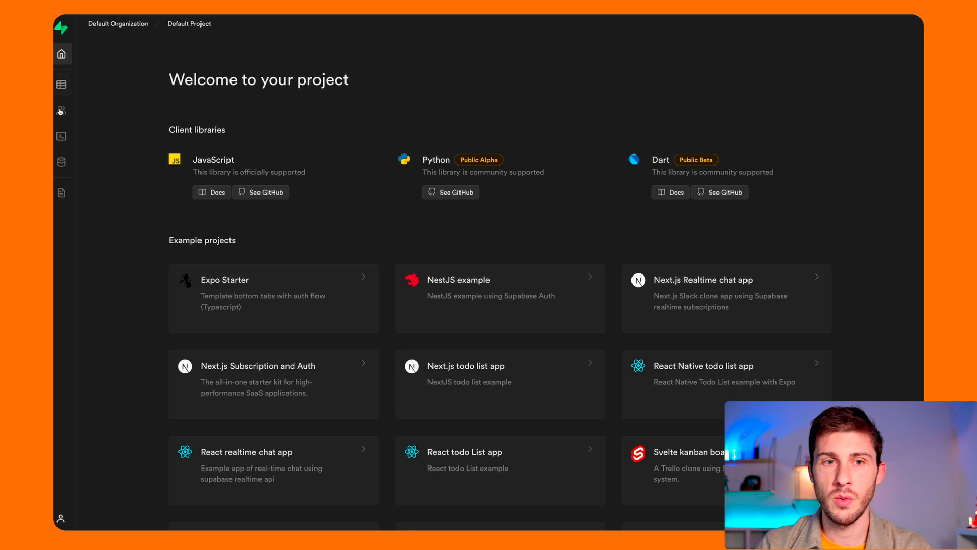
{"action": "mouse_move", "coordinate": [61, 135]}
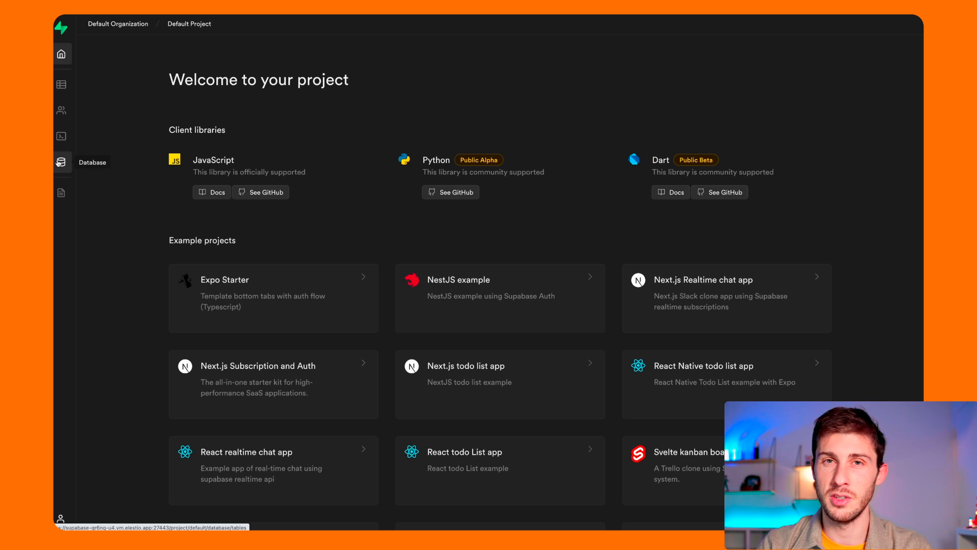
Show the Default Project's table editor with its empty public schema
{"action": "left_click", "coordinate": [61, 85]}
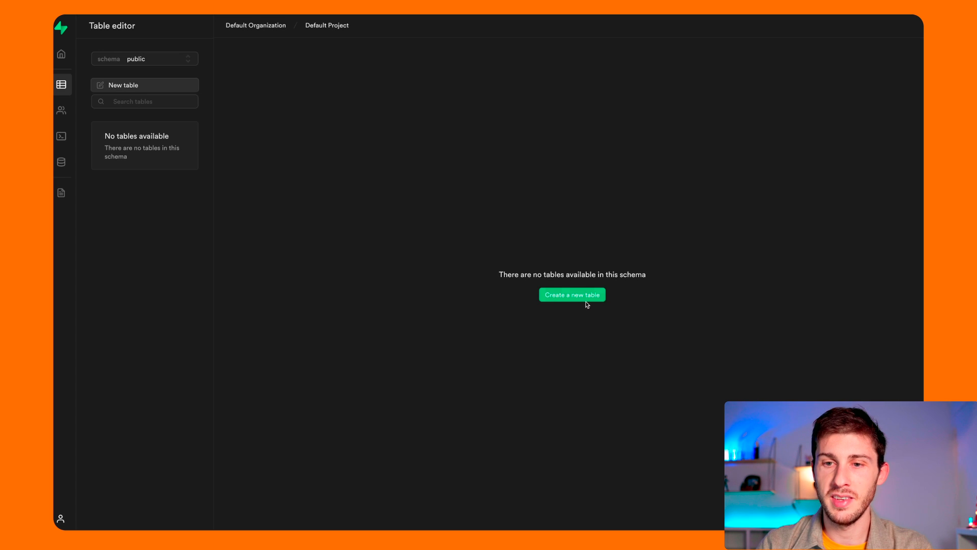
Start a new table named 'articles'
{"action": "left_click", "coordinate": [572, 295]}
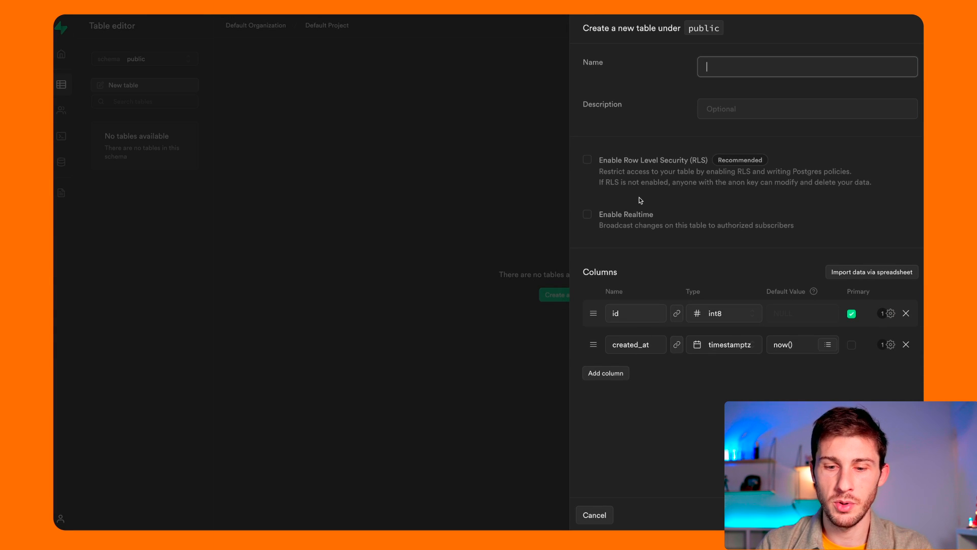
{"action": "type", "text": "a"}
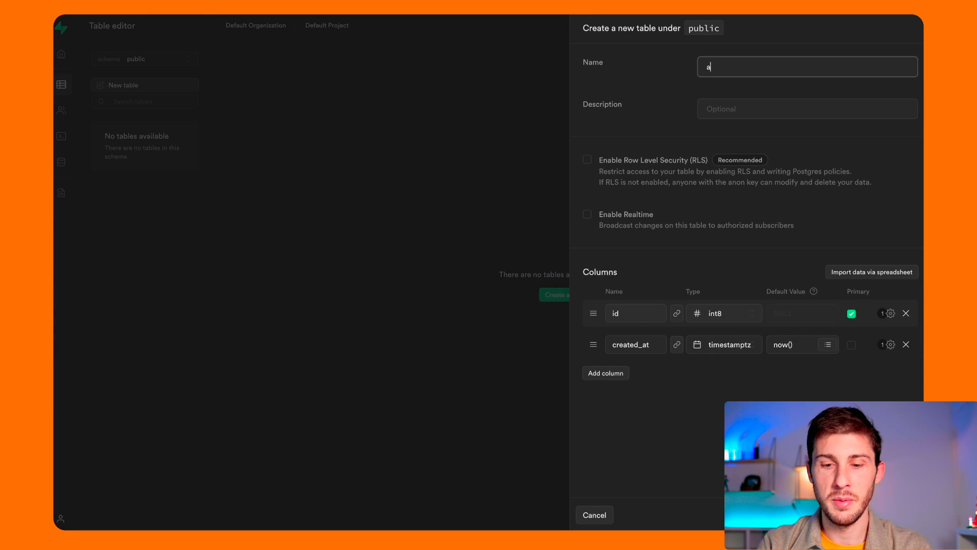
{"action": "type", "text": "rticles"}
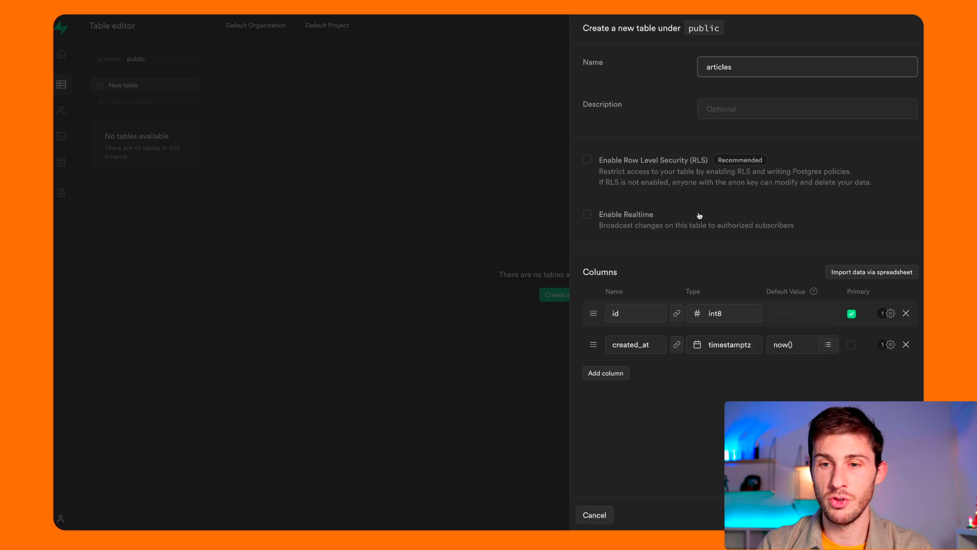
{"action": "mouse_move", "coordinate": [640, 340]}
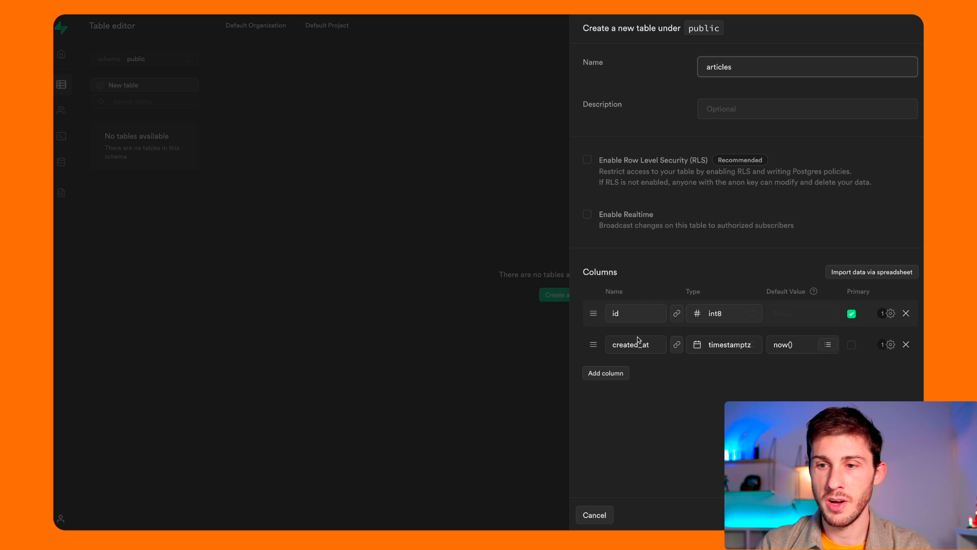
Add a 'title' varchar column with default 200 and a 'description' text column
{"action": "left_click", "coordinate": [604, 373]}
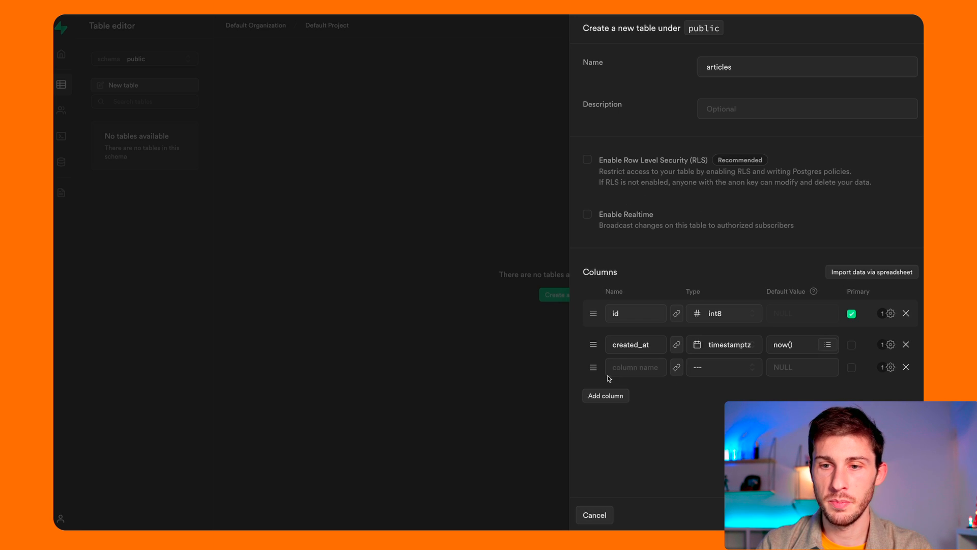
{"action": "left_click", "coordinate": [724, 367]}
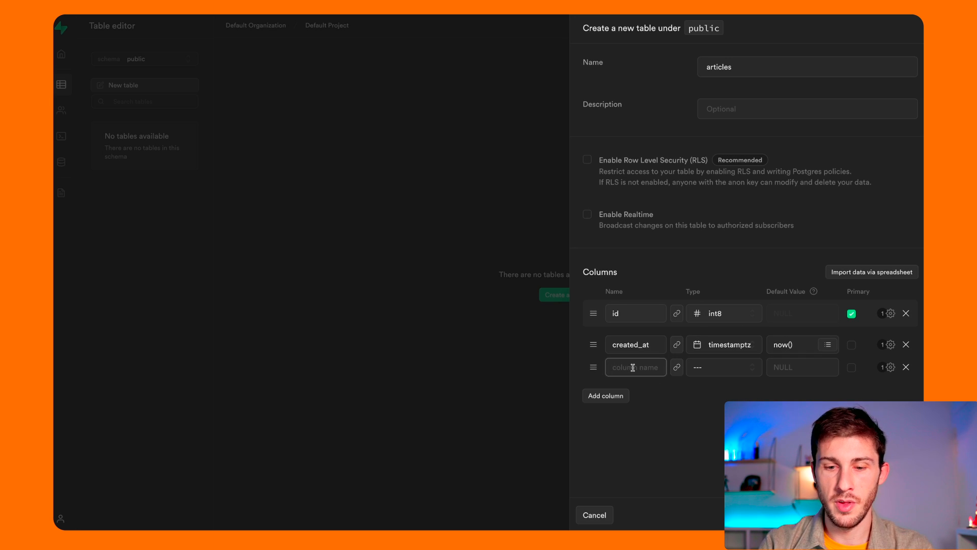
{"action": "left_click", "coordinate": [723, 366]}
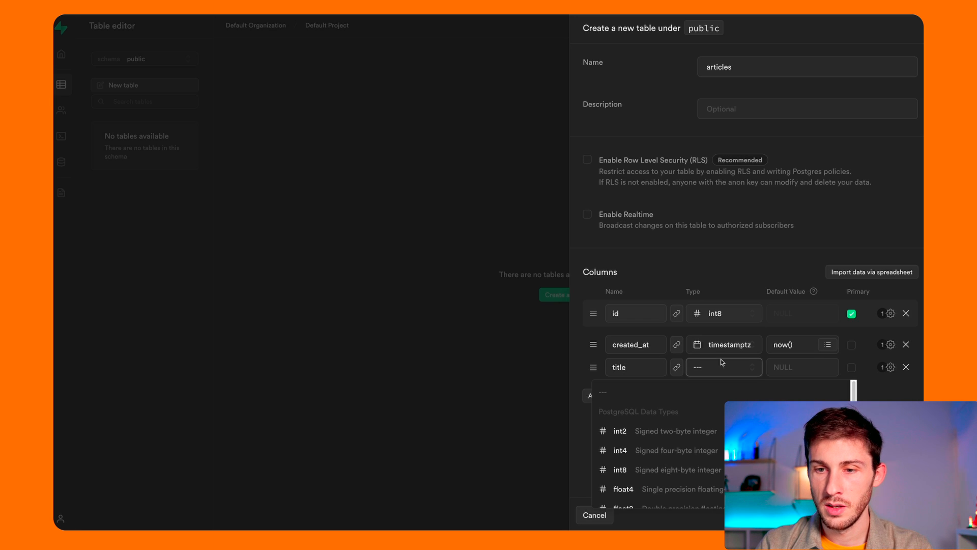
{"action": "left_click", "coordinate": [723, 366]}
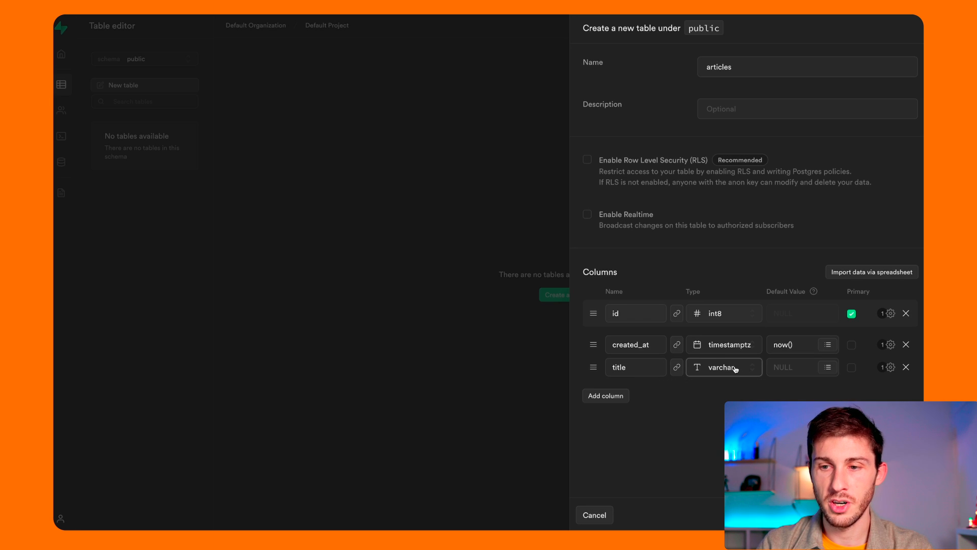
{"action": "type", "text": "200"}
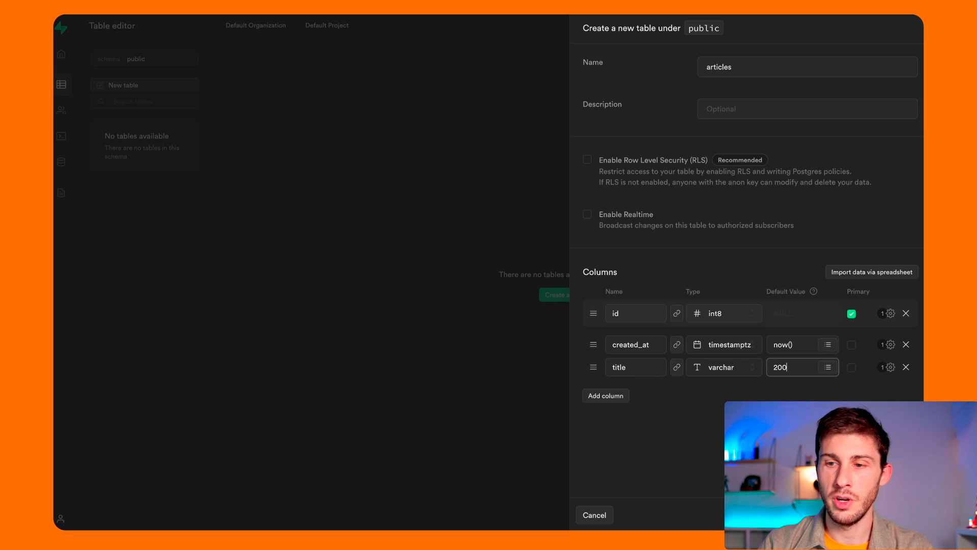
{"action": "type", "text": "desc"}
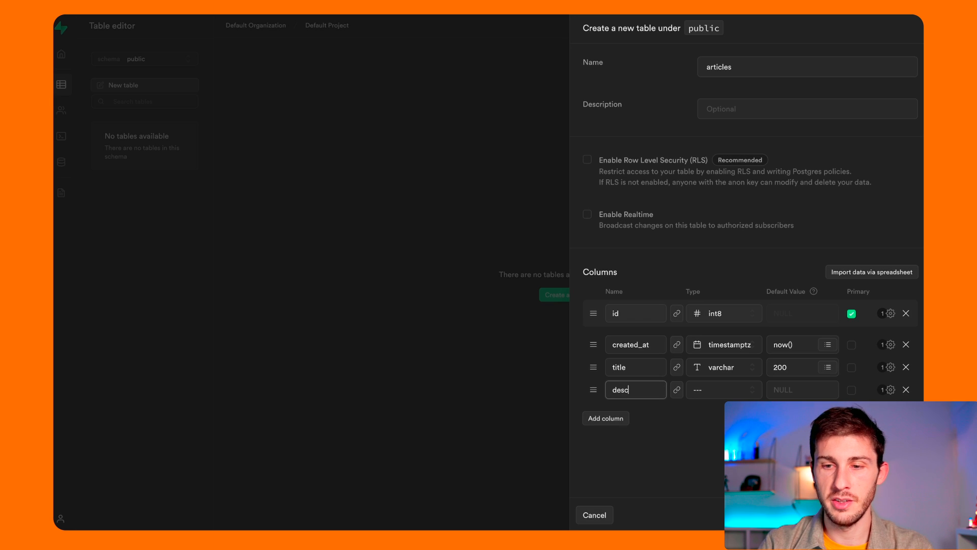
{"action": "left_click", "coordinate": [722, 389]}
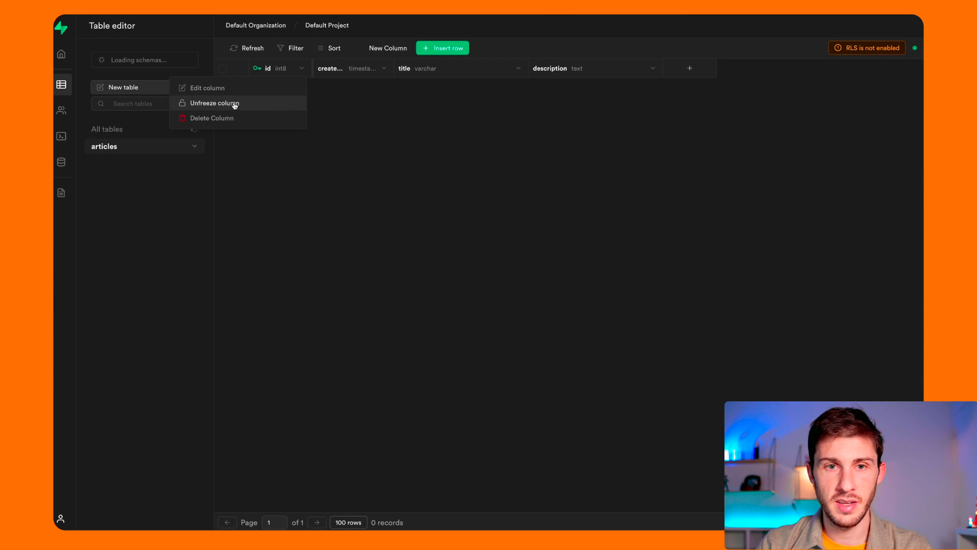
{"action": "mouse_move", "coordinate": [344, 88]}
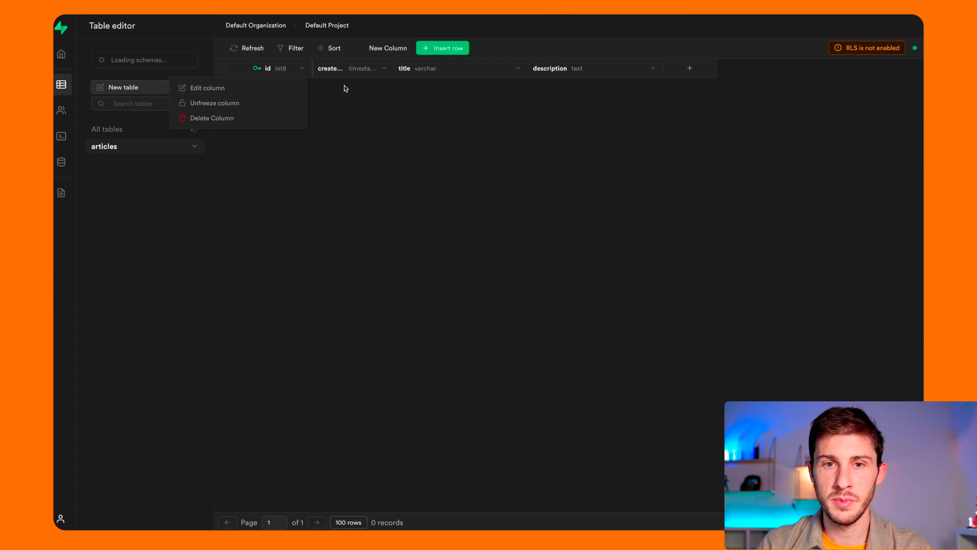
Check the Sort options and bring up the New Column form for articles
{"action": "left_click", "coordinate": [330, 48]}
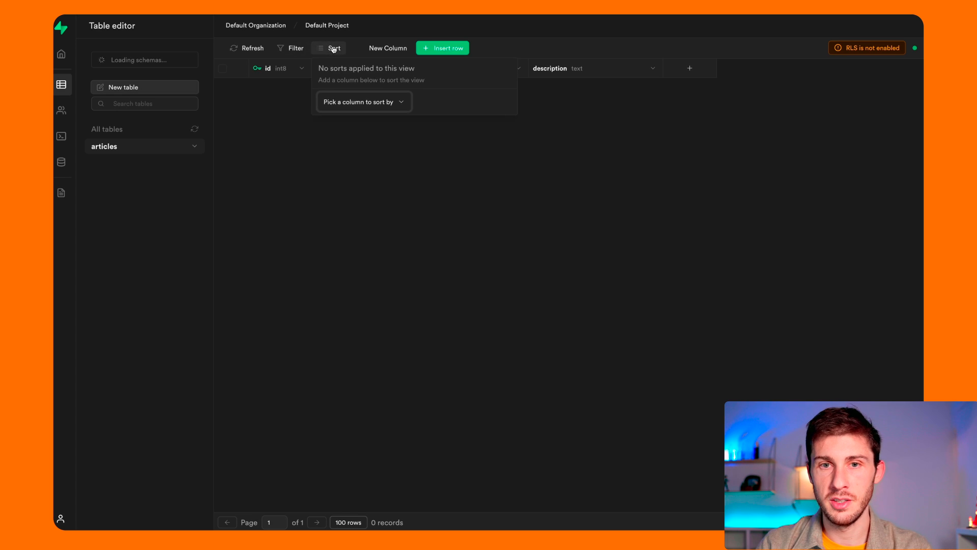
{"action": "left_click", "coordinate": [388, 48]}
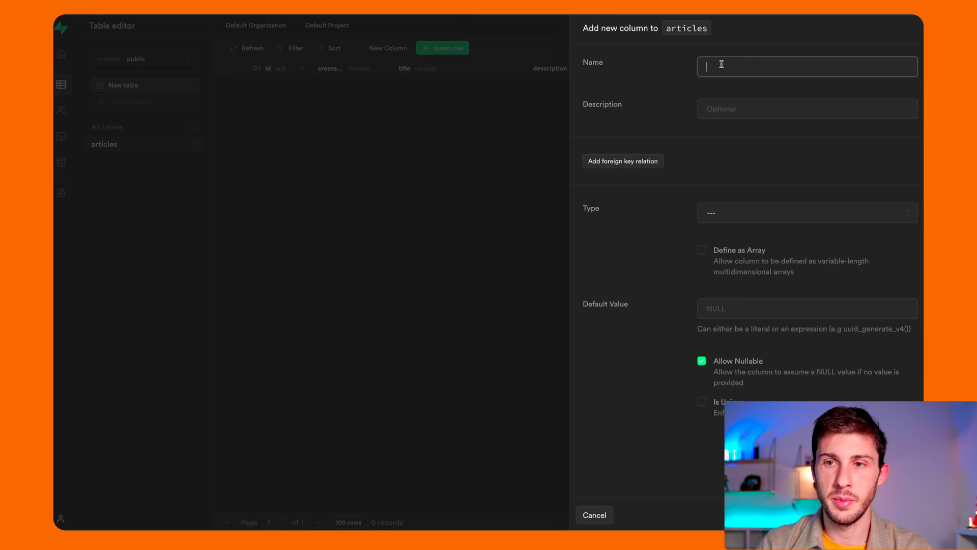
Insert an articles row titled 'How to deploy a Supabase instance' with description 'hello'
{"action": "left_click", "coordinate": [442, 47]}
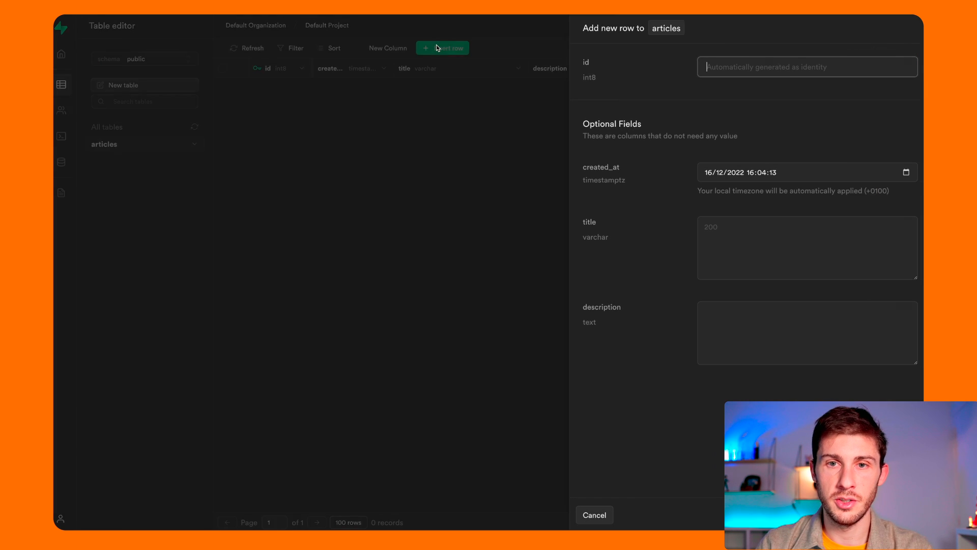
{"action": "mouse_move", "coordinate": [715, 85]}
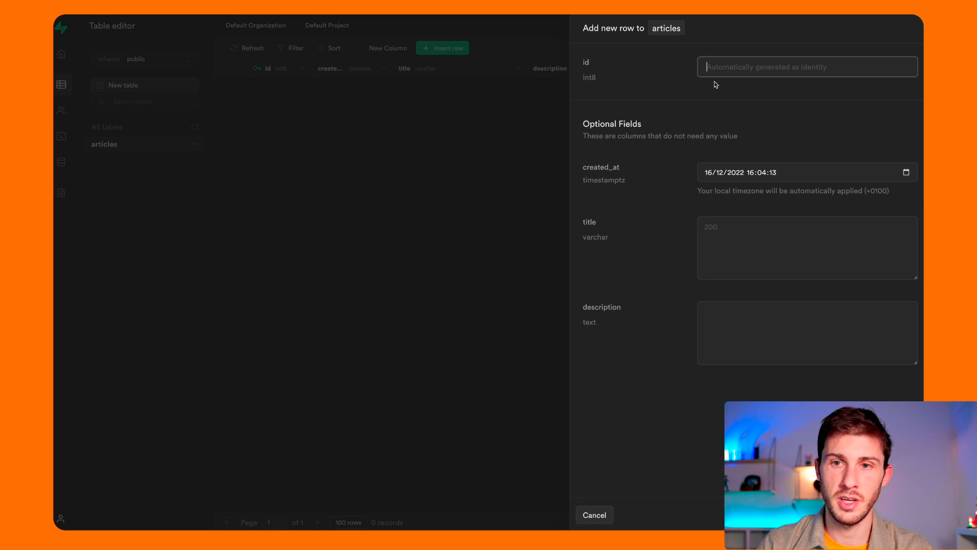
{"action": "mouse_move", "coordinate": [727, 210]}
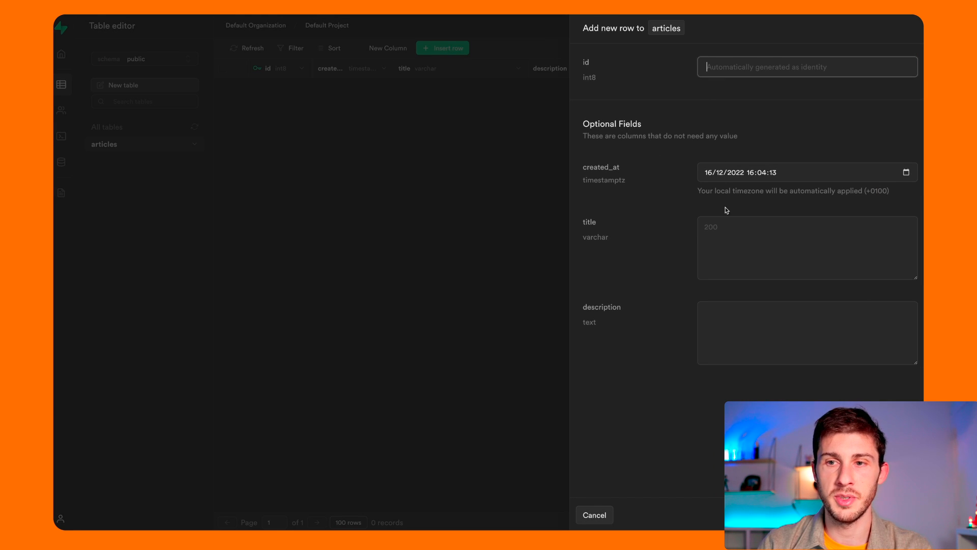
{"action": "mouse_move", "coordinate": [760, 186]}
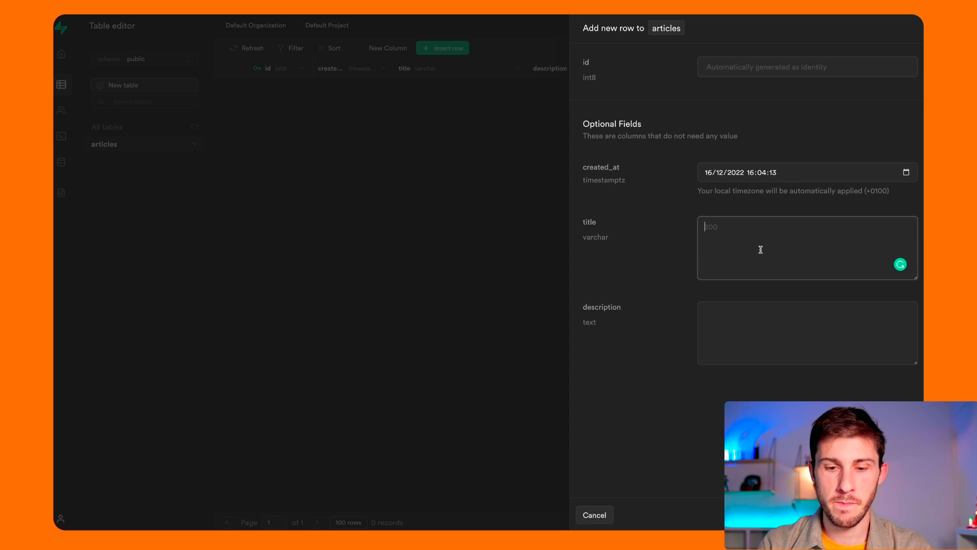
{"action": "type", "text": "How to deploy a Supabase ins"}
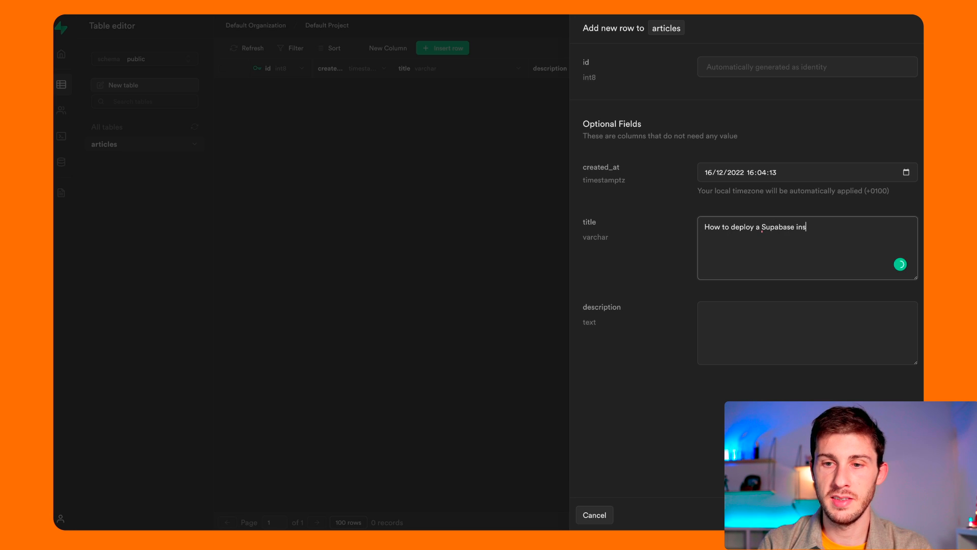
{"action": "type", "text": "hello"}
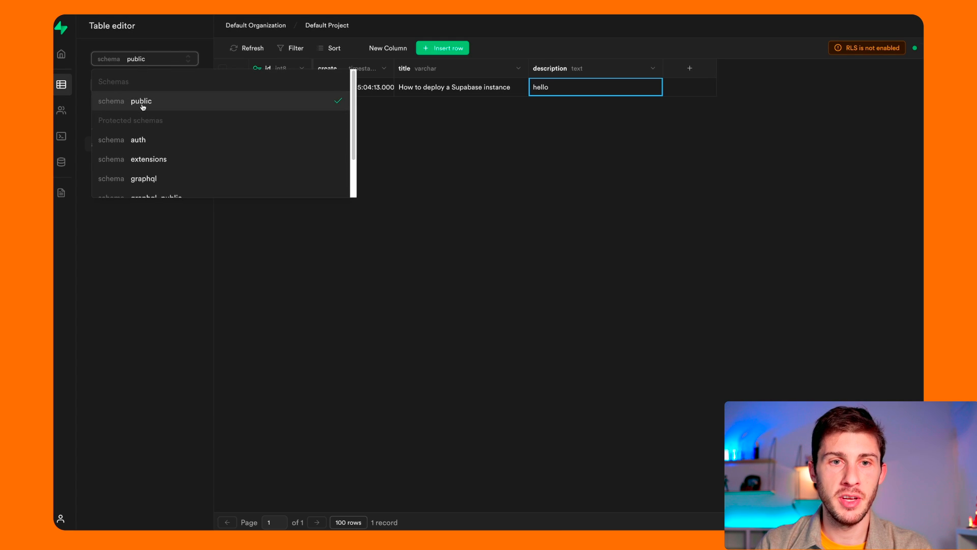
{"action": "mouse_move", "coordinate": [354, 102]}
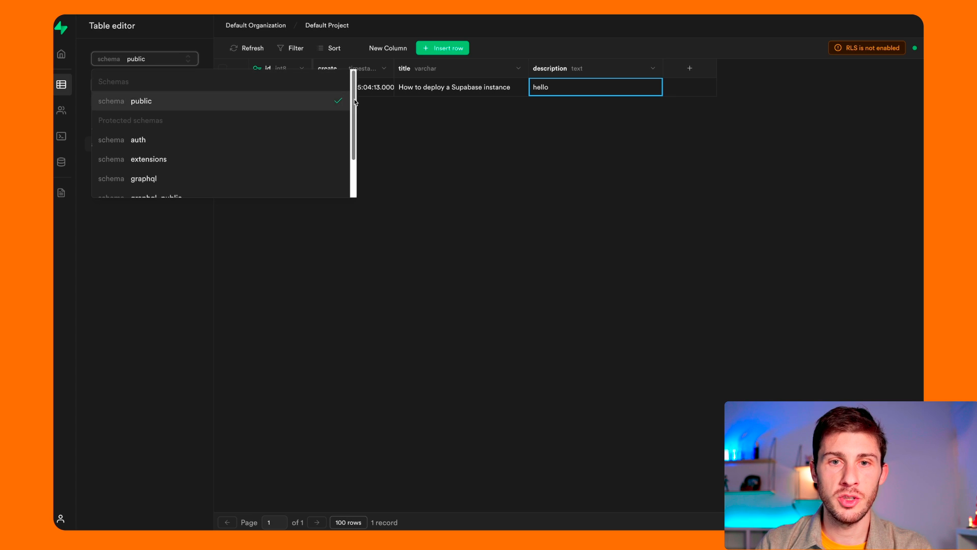
Switch to the auth schema and view its identities and users tables
{"action": "scroll", "scroll_direction": "down", "scroll_amount": 3}
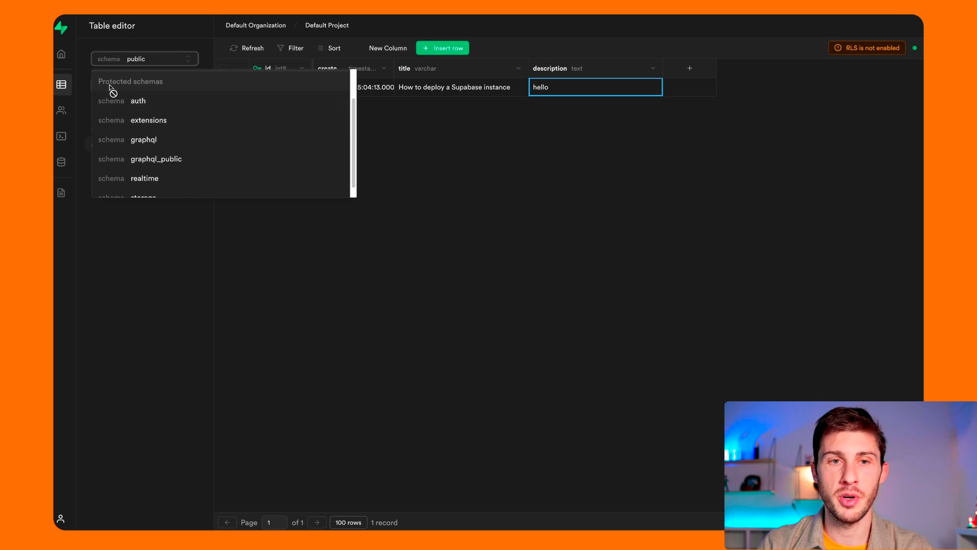
{"action": "left_click", "coordinate": [138, 101]}
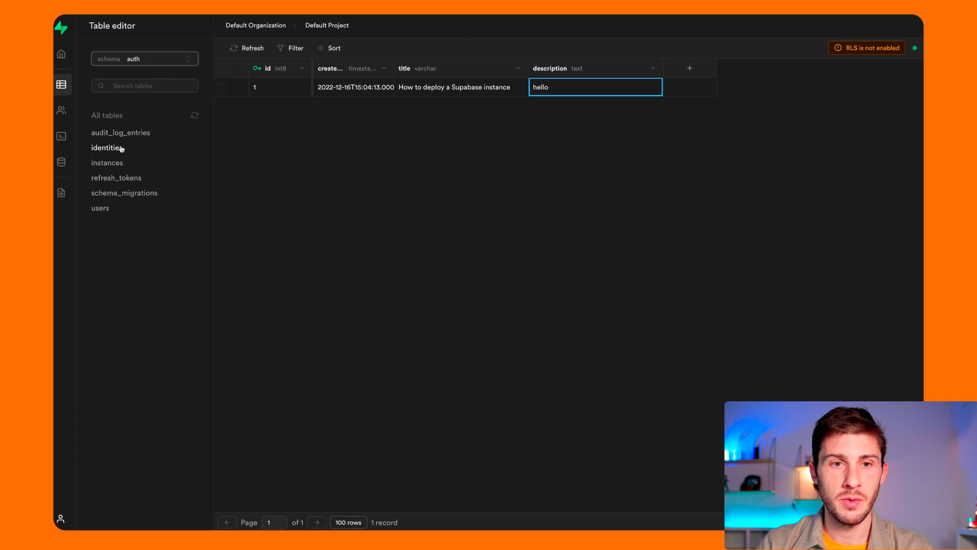
{"action": "left_click", "coordinate": [108, 147]}
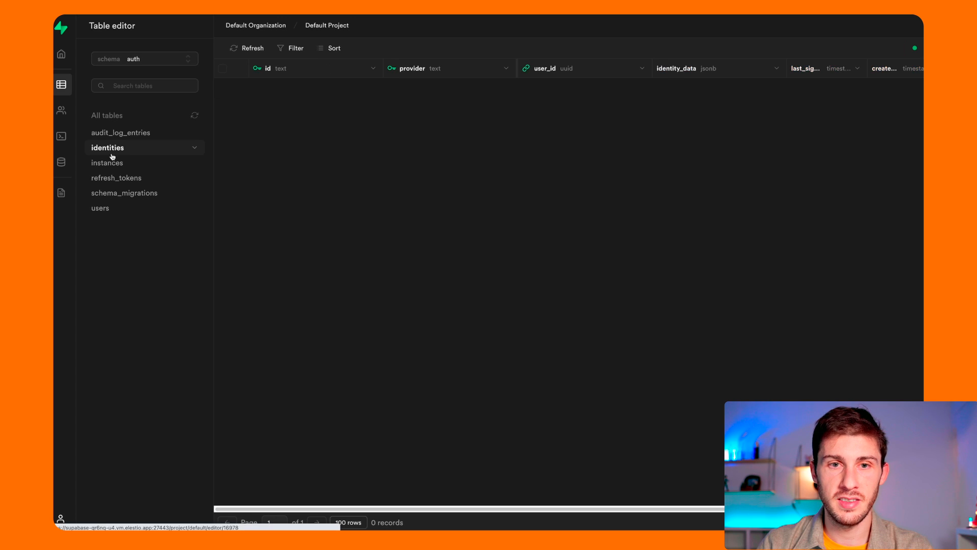
{"action": "left_click", "coordinate": [100, 208]}
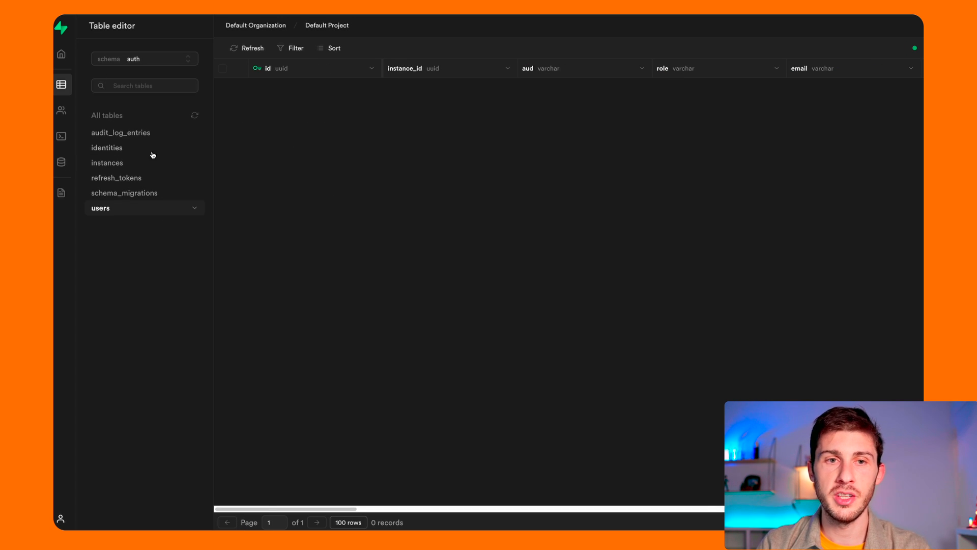
{"action": "mouse_move", "coordinate": [303, 128]}
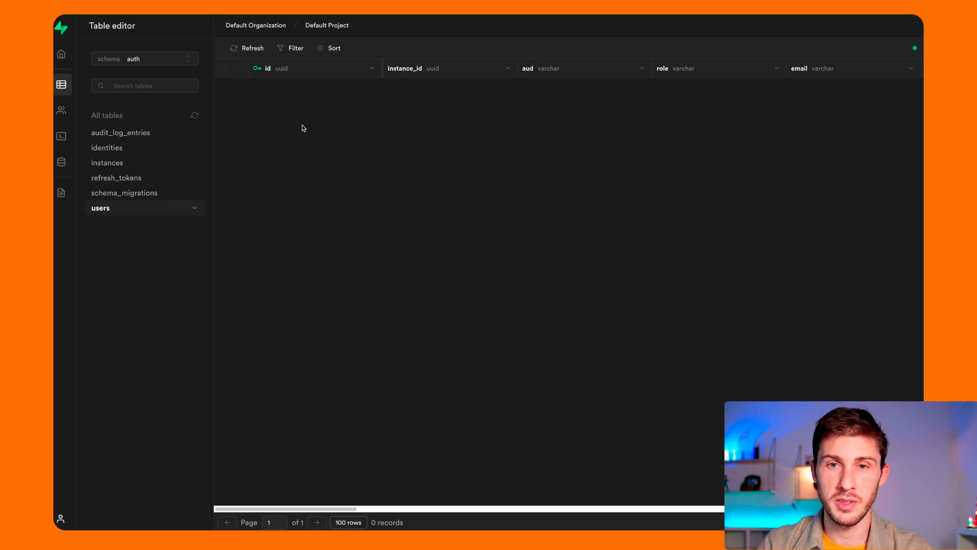
{"action": "mouse_move", "coordinate": [137, 205]}
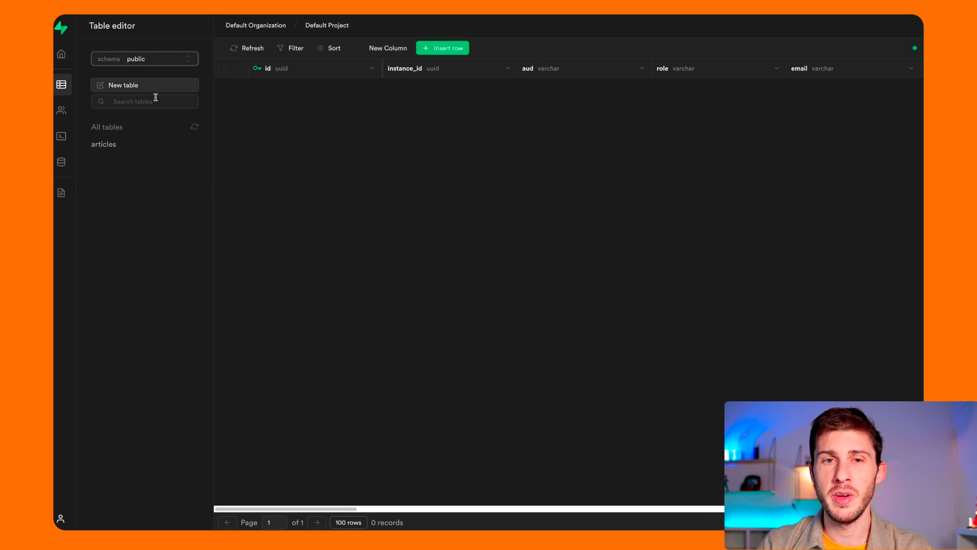
{"action": "mouse_move", "coordinate": [294, 107]}
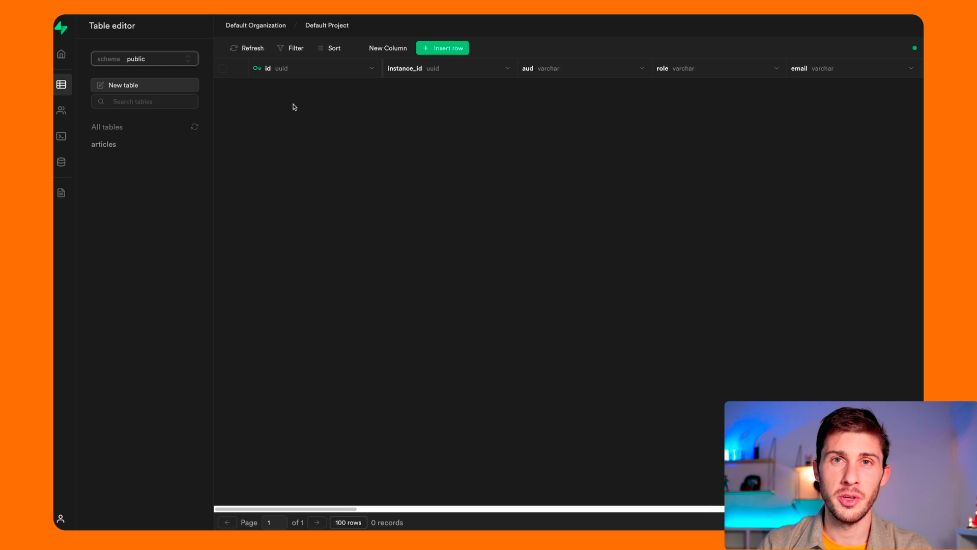
{"action": "mouse_move", "coordinate": [289, 216]}
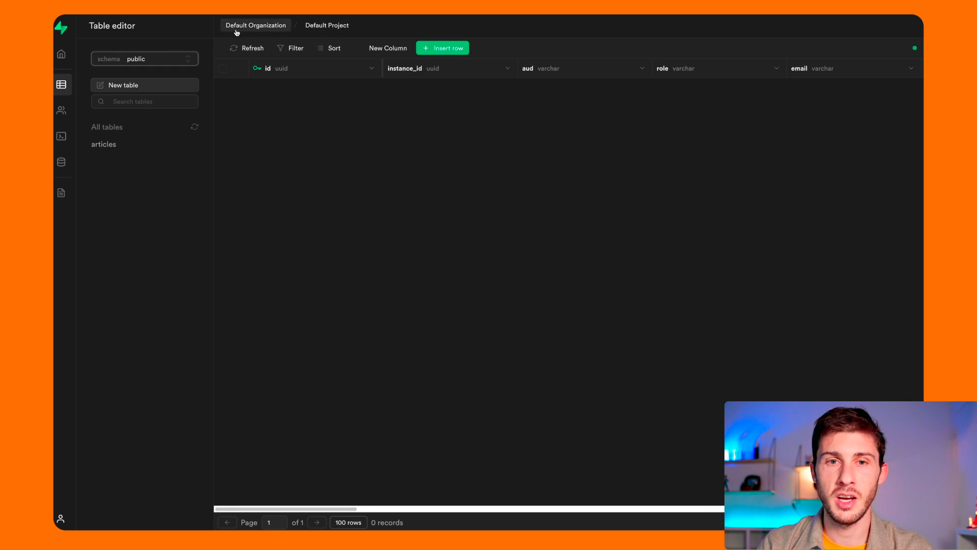
{"action": "mouse_move", "coordinate": [411, 110]}
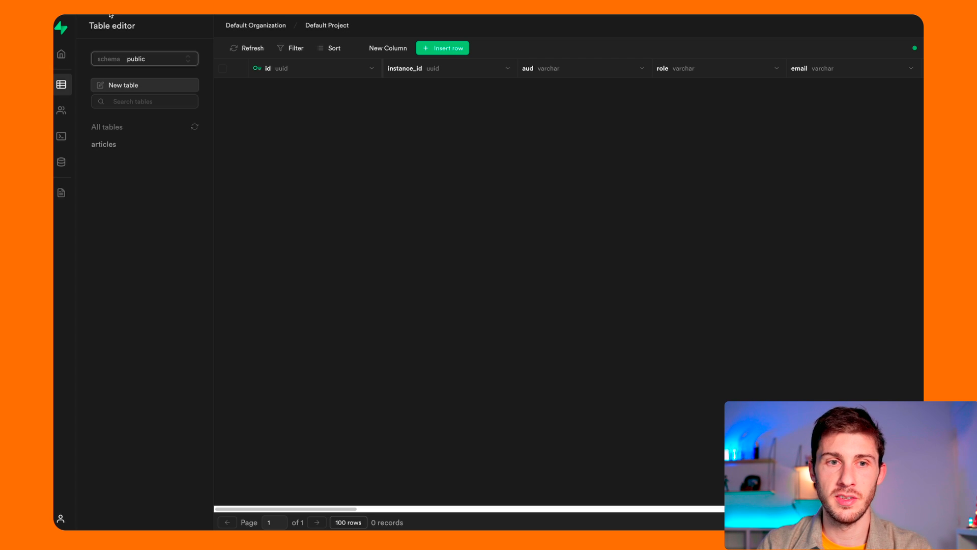
Run 'select * from articles' in the SQL editor, returning its one record
{"action": "left_click", "coordinate": [61, 136]}
{"action": "type", "text": "select * from ar"}
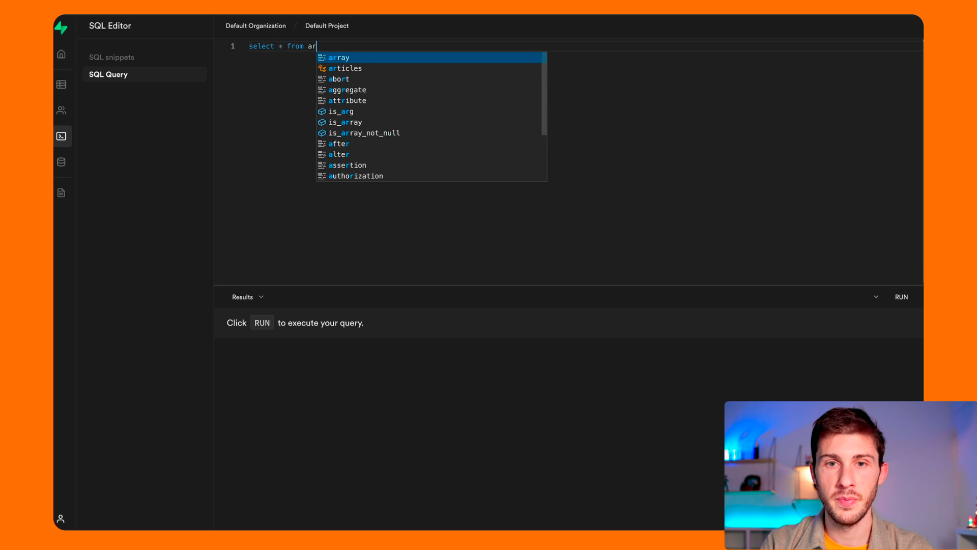
{"action": "left_click", "coordinate": [345, 68]}
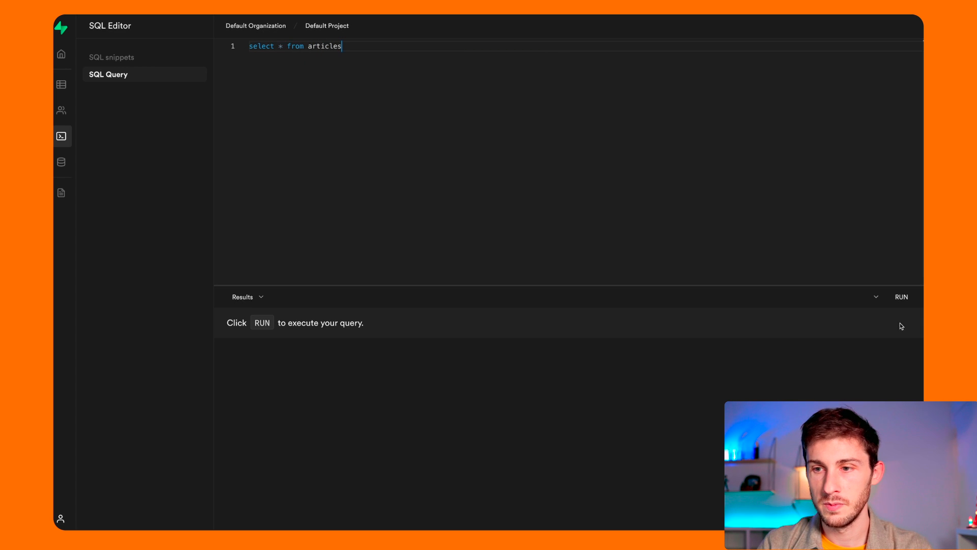
{"action": "left_click", "coordinate": [902, 297]}
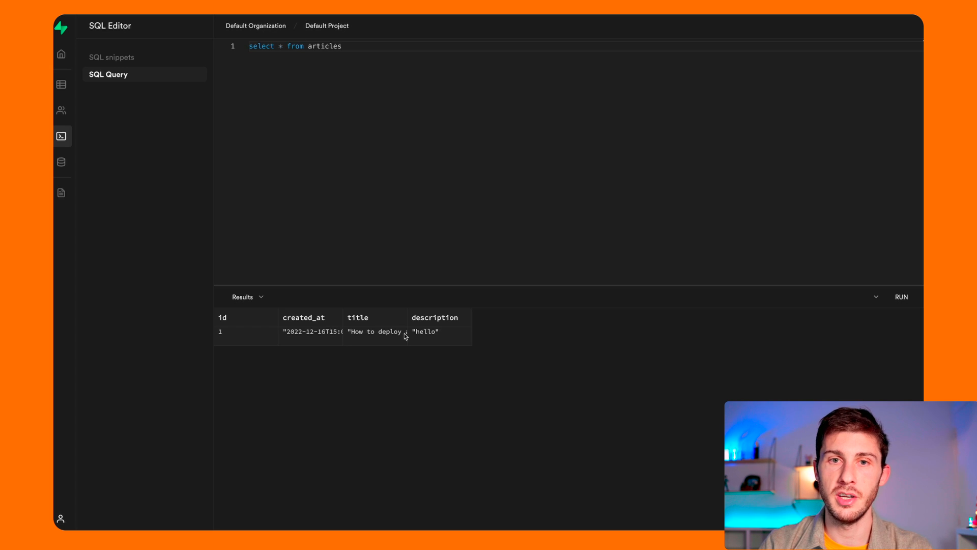
{"action": "left_click", "coordinate": [61, 192]}
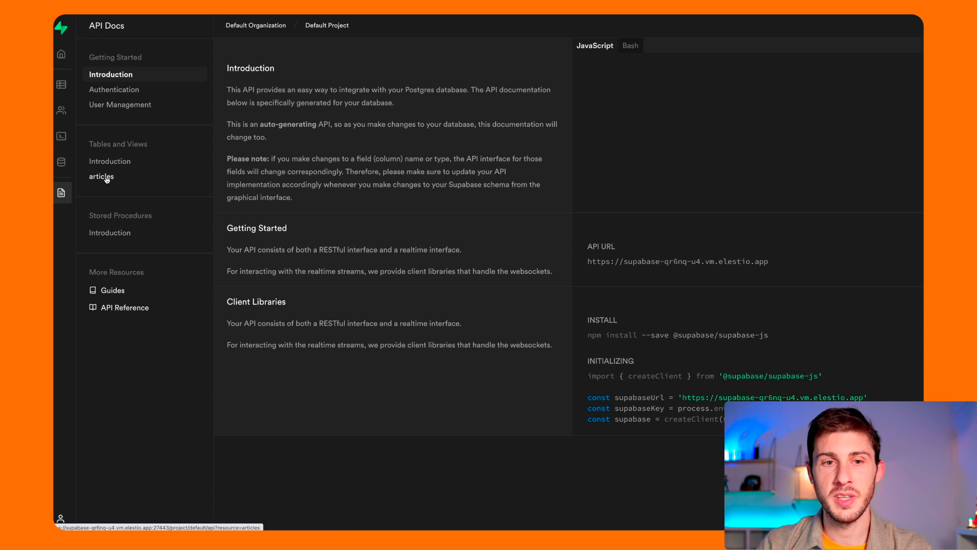
Review the articles API examples (select, insert, update, delete, subscribe), then the Authentication docs
{"action": "left_click", "coordinate": [101, 176]}
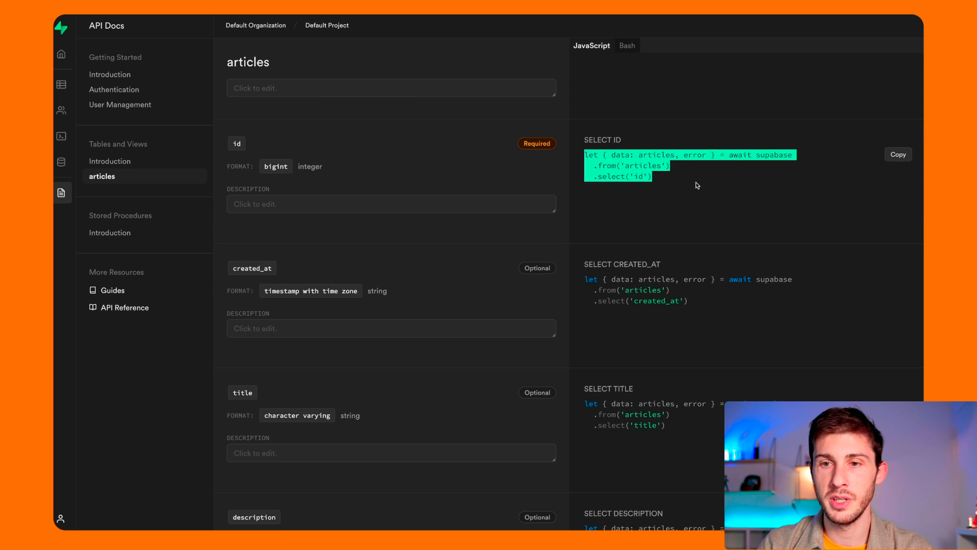
{"action": "scroll", "scroll_direction": "down", "scroll_amount": 3}
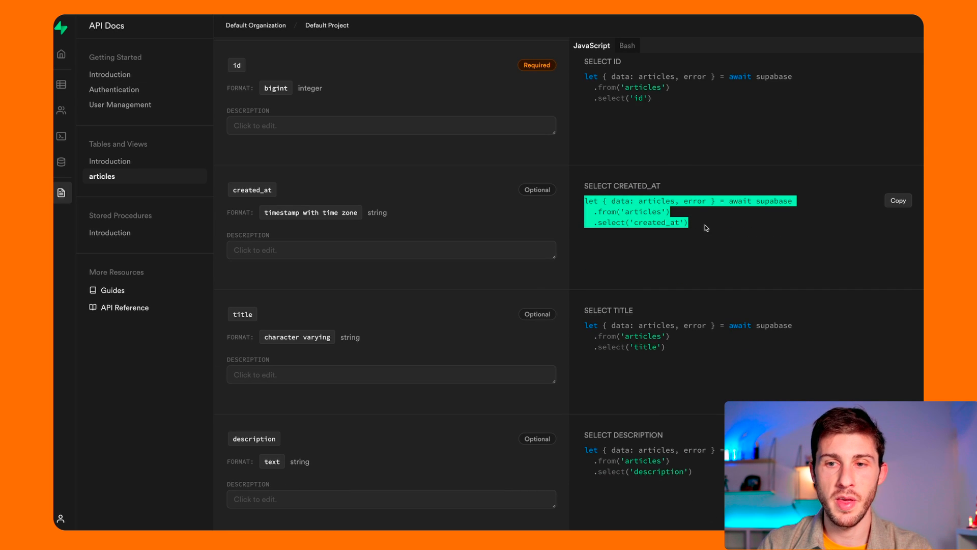
{"action": "scroll", "scroll_direction": "down", "scroll_amount": 3}
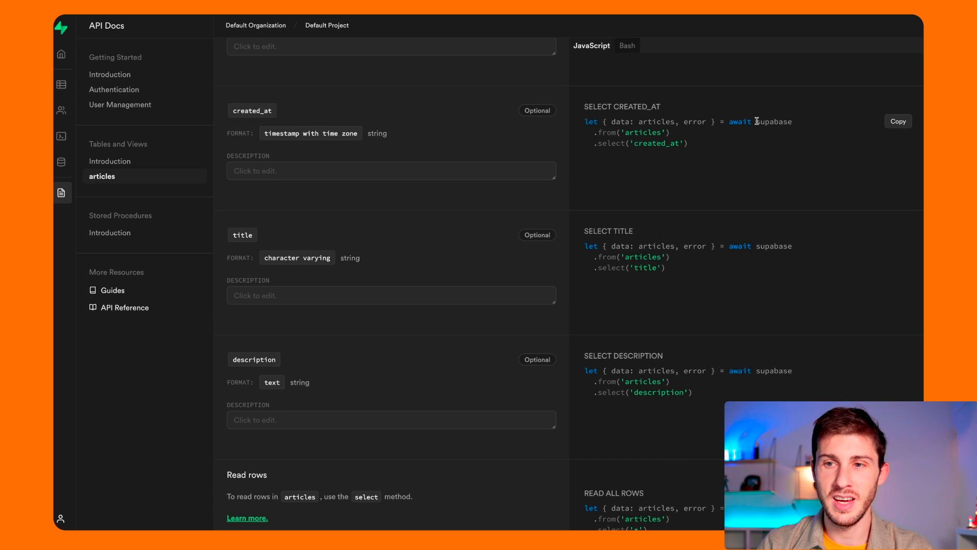
{"action": "scroll", "scroll_direction": "down", "scroll_amount": 3}
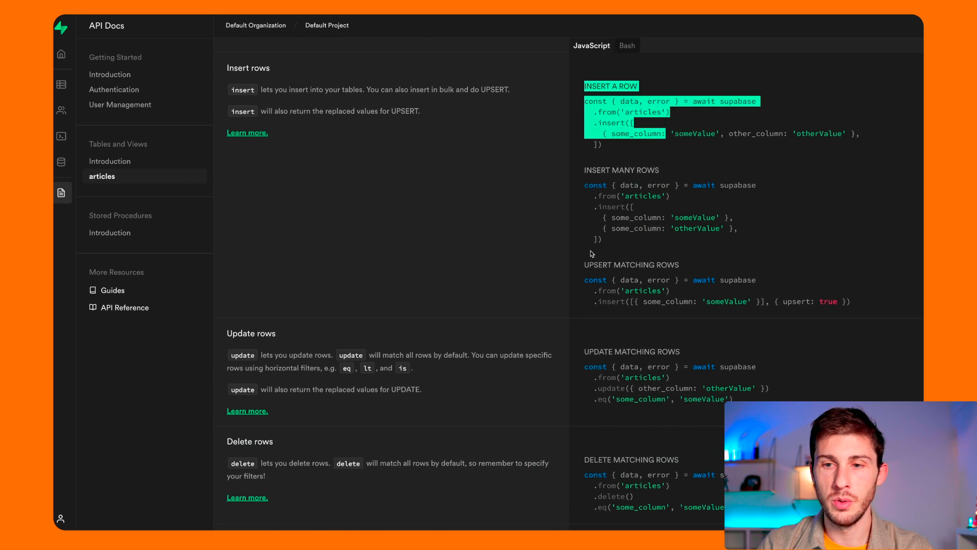
{"action": "scroll", "scroll_direction": "down", "scroll_amount": 3}
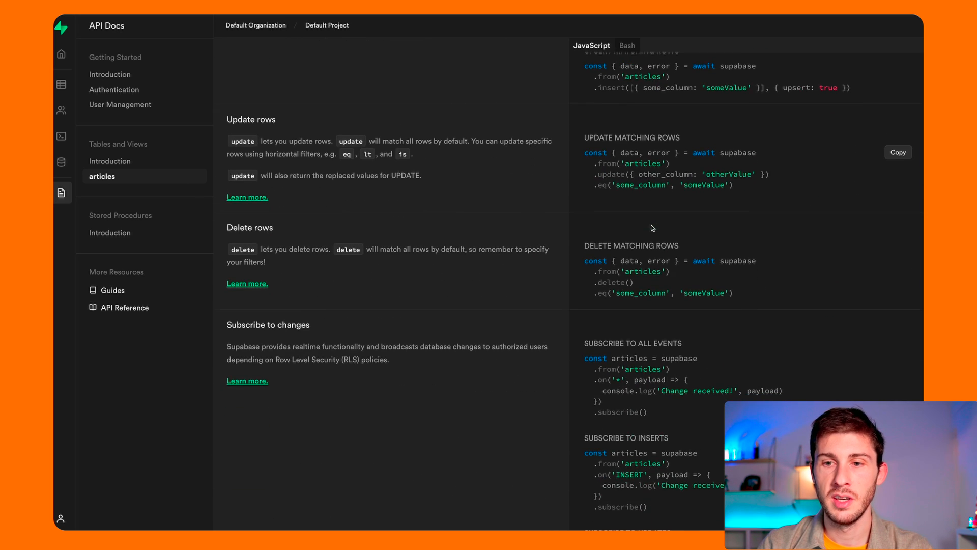
{"action": "scroll", "scroll_direction": "down", "scroll_amount": 3}
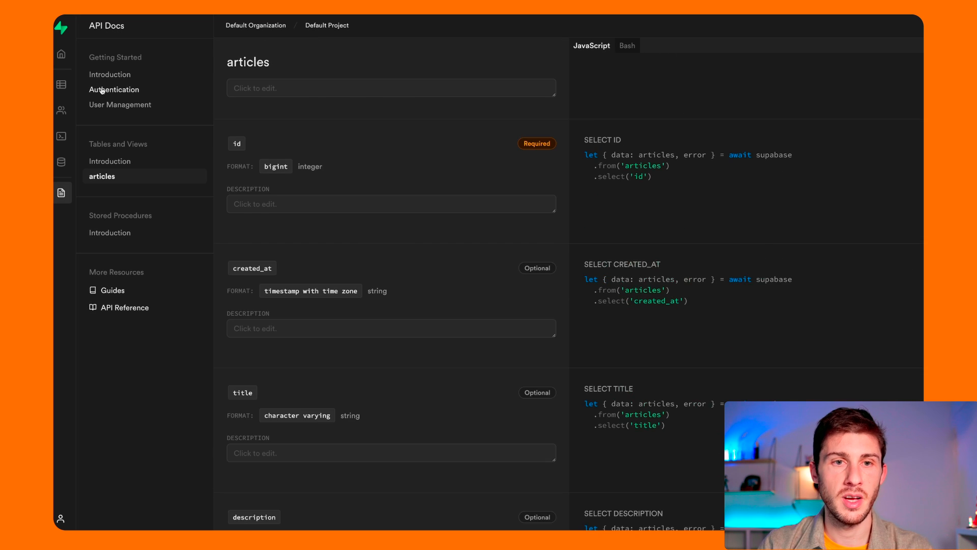
{"action": "left_click", "coordinate": [114, 89]}
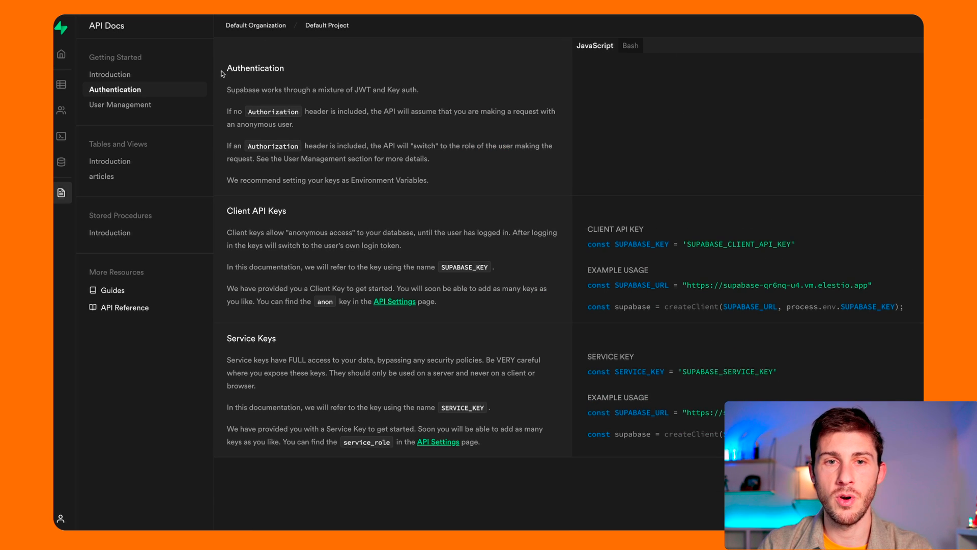
{"action": "mouse_move", "coordinate": [93, 106]}
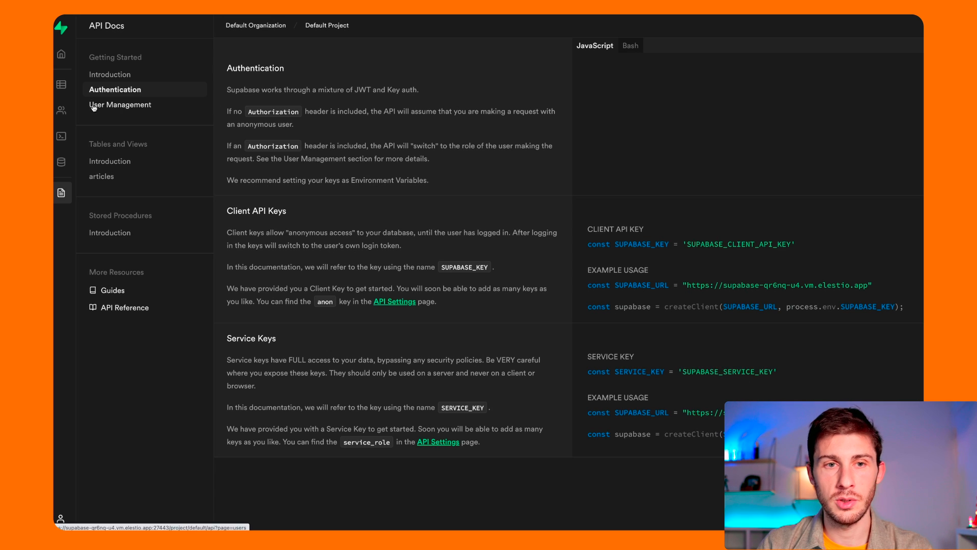
View the empty Users list, then the Policies page showing articles with RLS disabled
{"action": "left_click", "coordinate": [61, 110]}
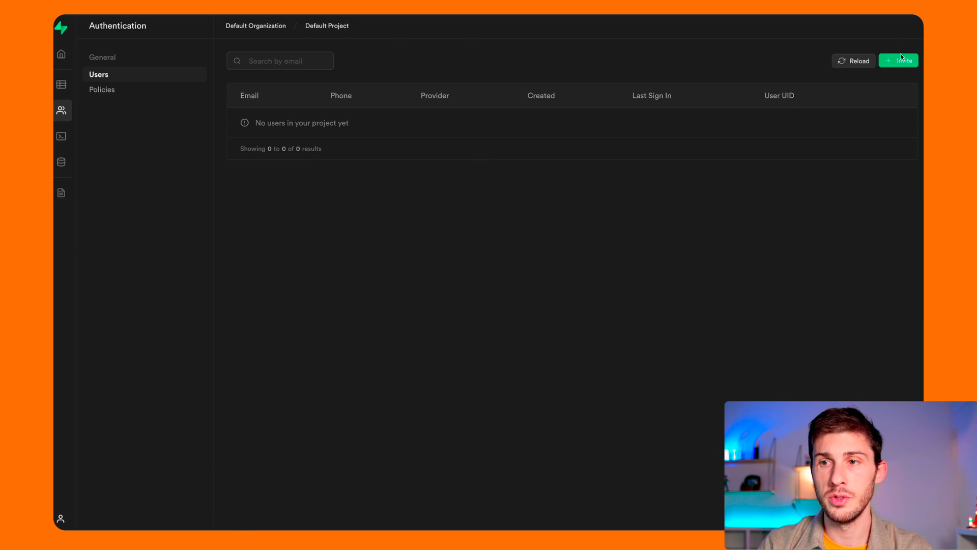
{"action": "mouse_move", "coordinate": [581, 176]}
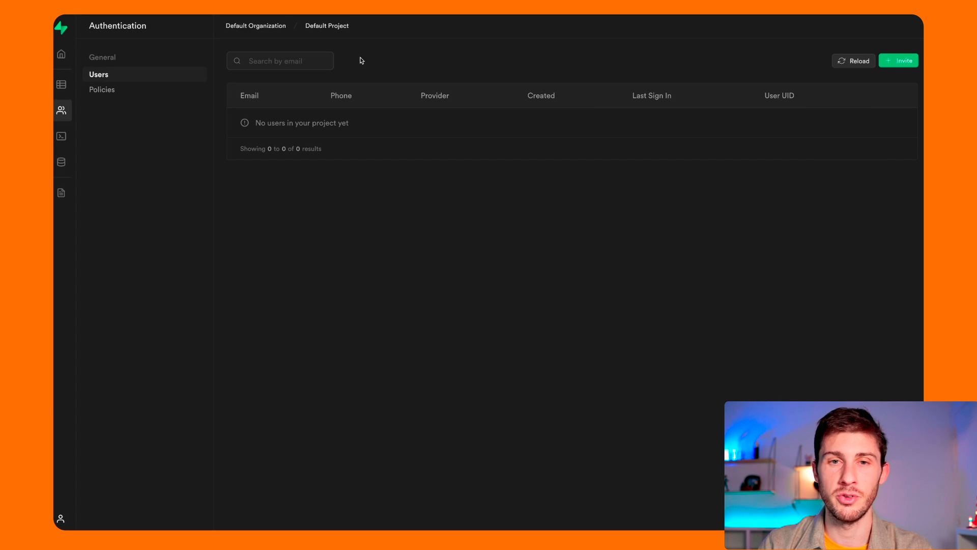
{"action": "left_click", "coordinate": [102, 90]}
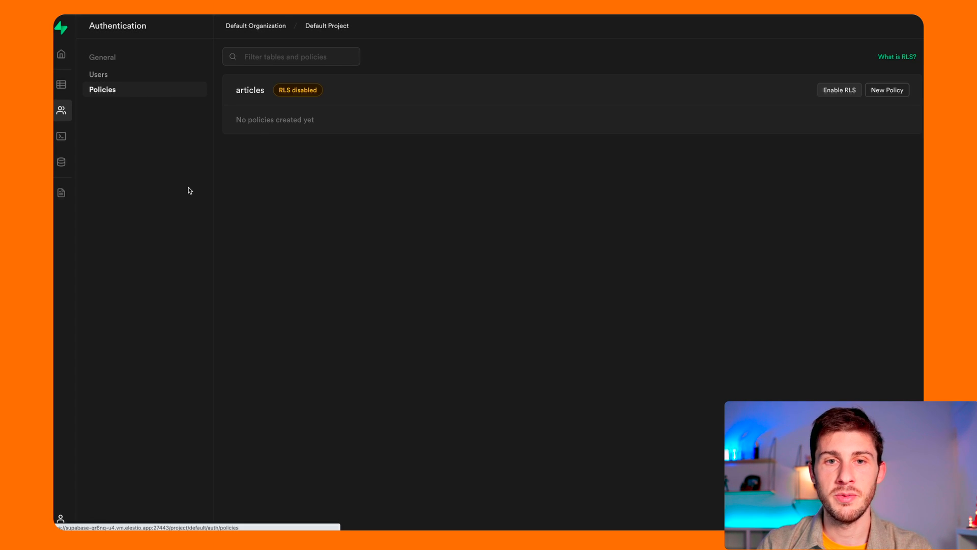
{"action": "mouse_move", "coordinate": [318, 115]}
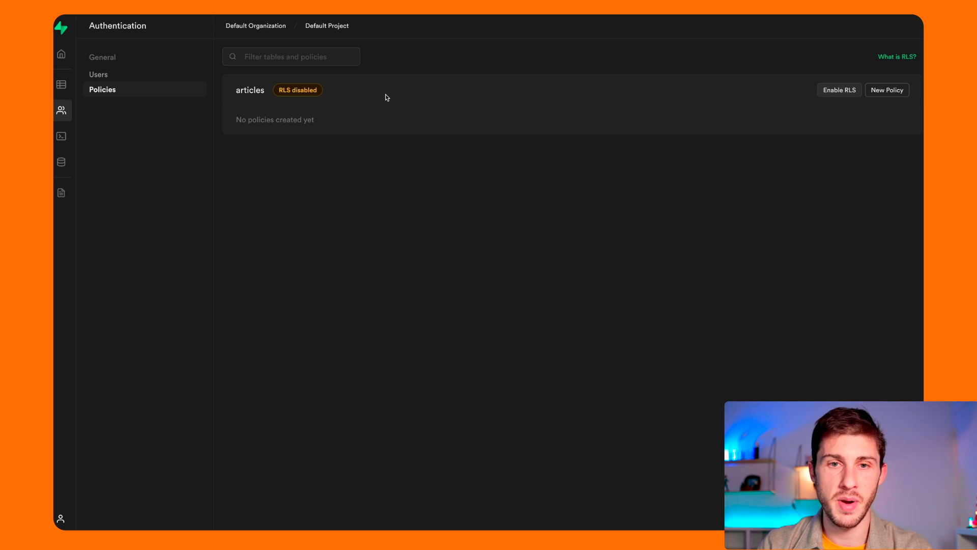
Start a new policy for the articles table, showing the template or from-scratch choice
{"action": "left_click", "coordinate": [888, 90]}
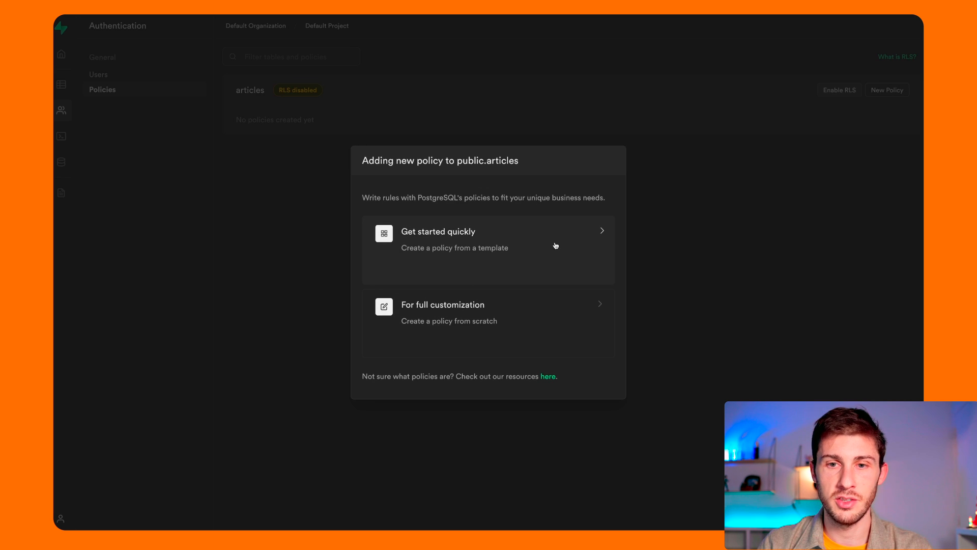
{"action": "mouse_move", "coordinate": [422, 325]}
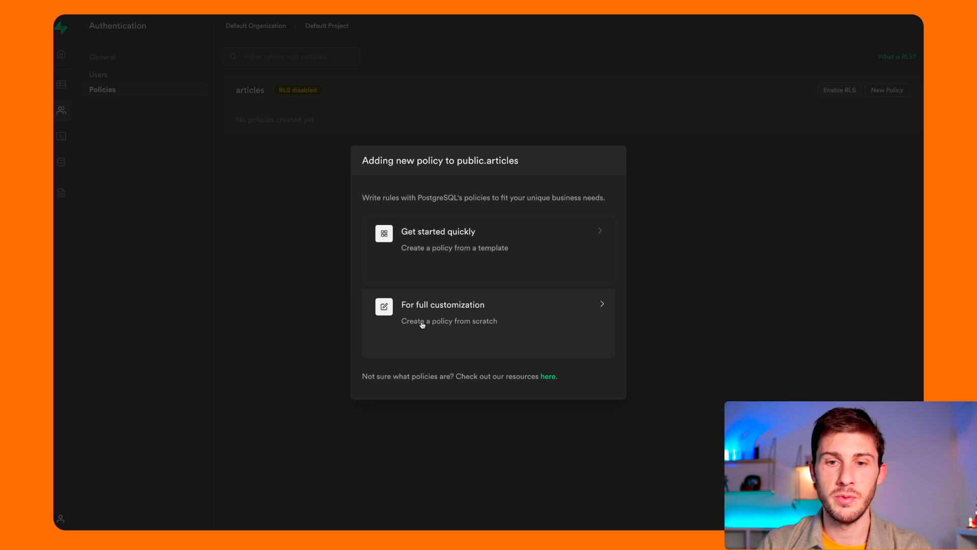